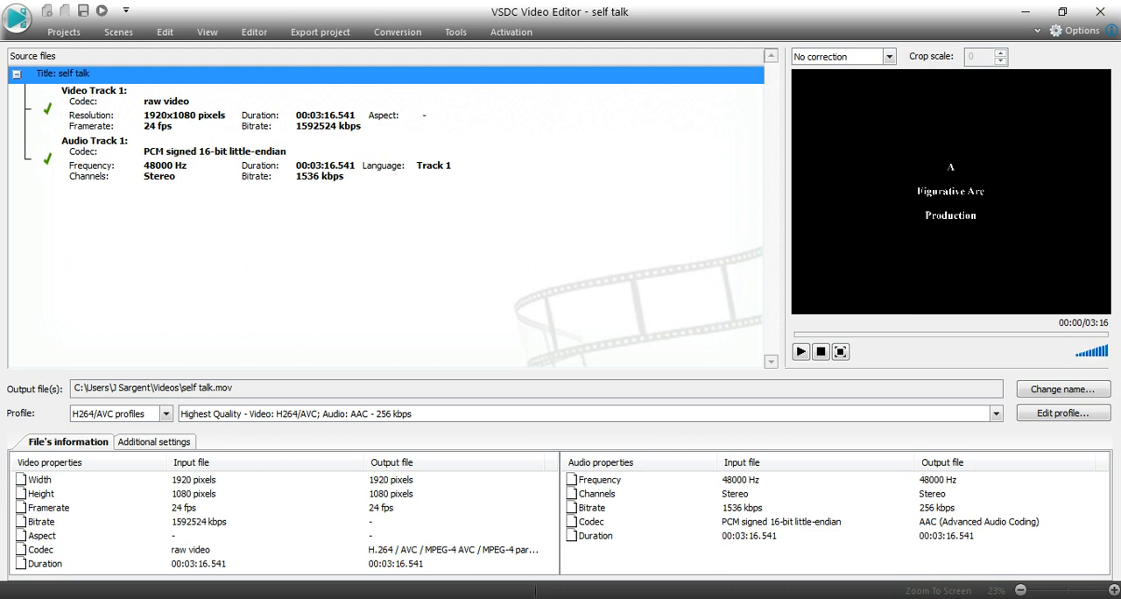
pyautogui.moveTo(757, 25)
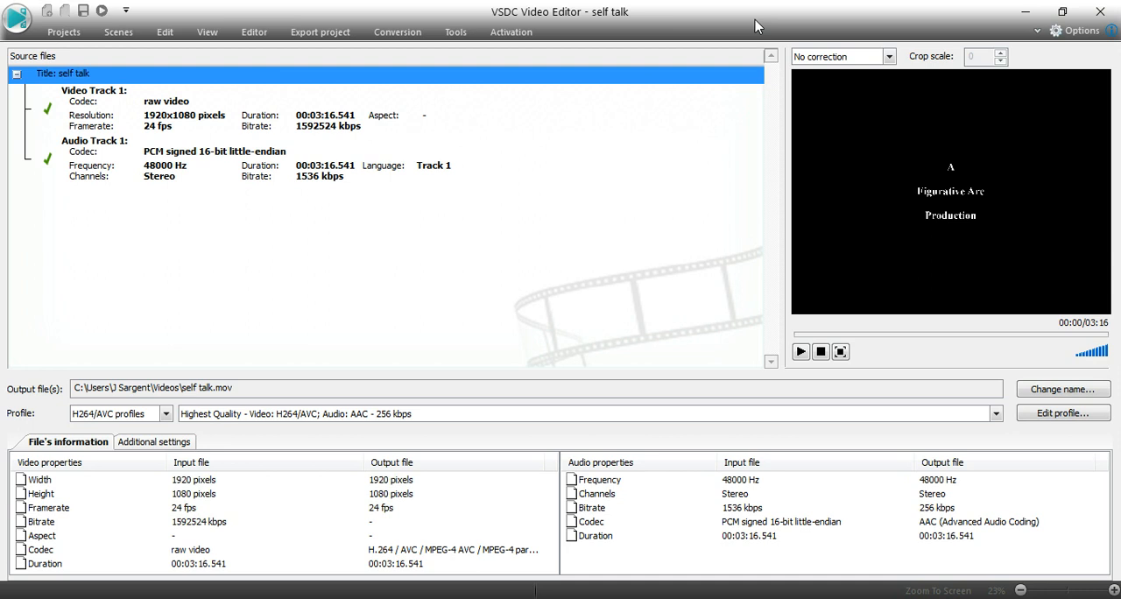
pyautogui.moveTo(834, 23)
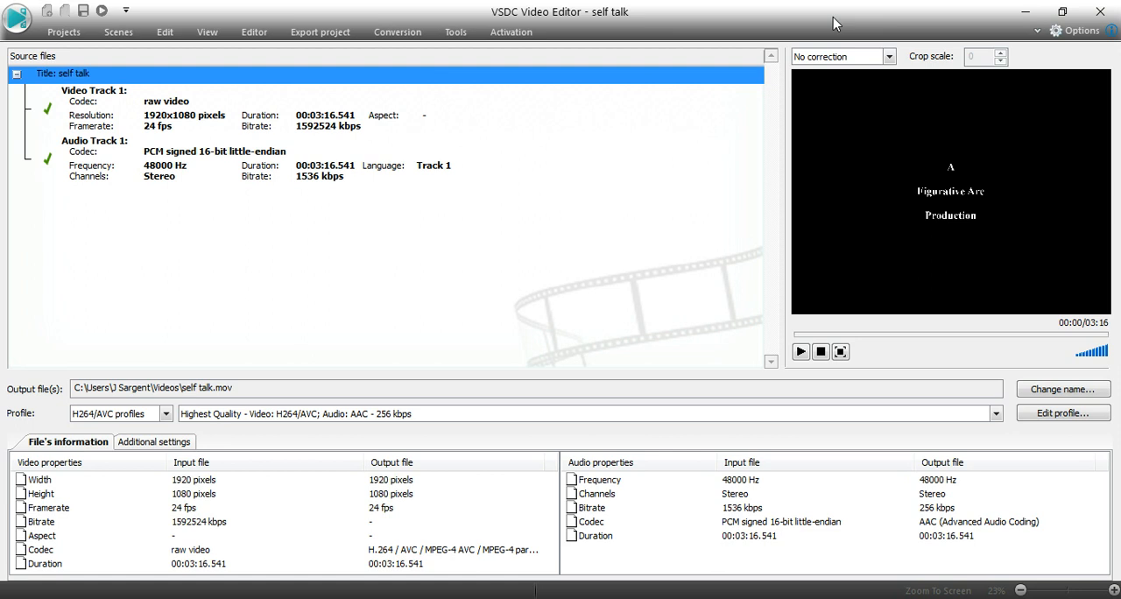
pyautogui.moveTo(656, 24)
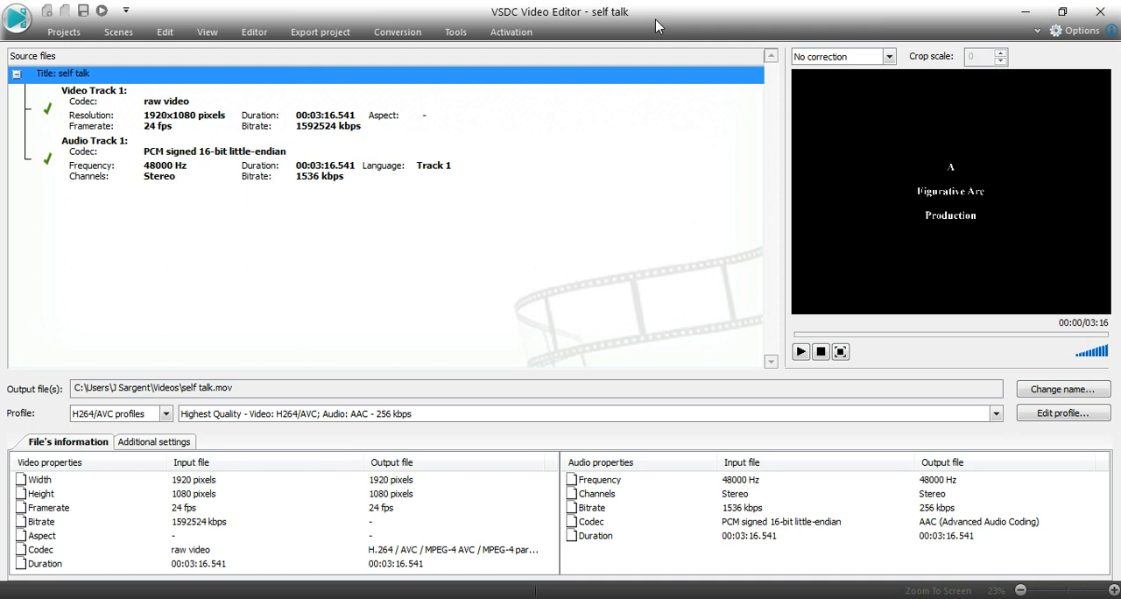
pyautogui.moveTo(552, 18)
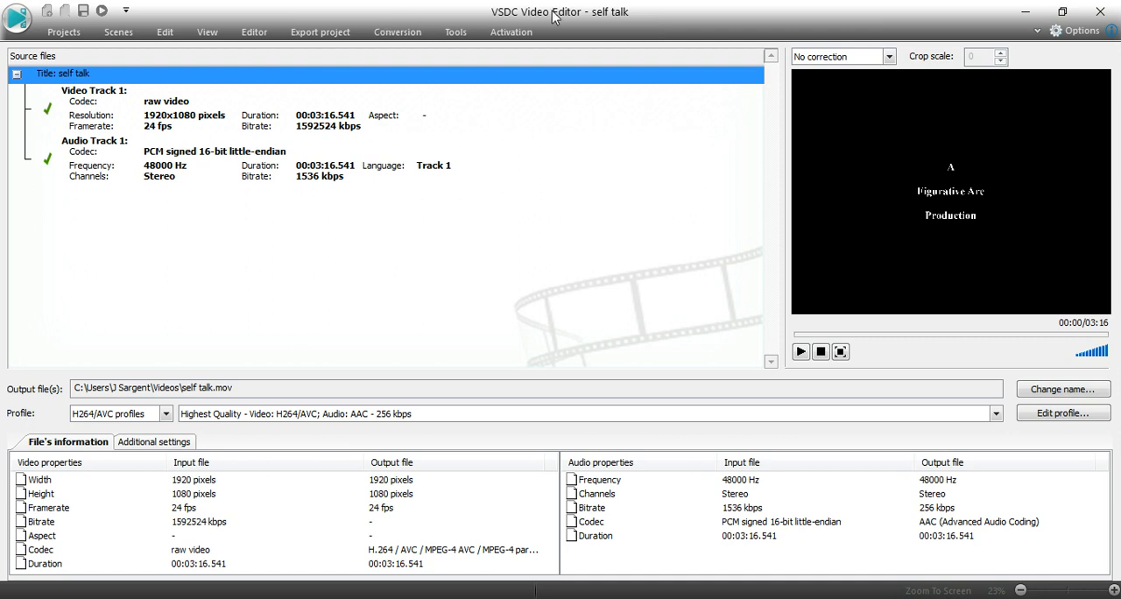
pyautogui.moveTo(682, 22)
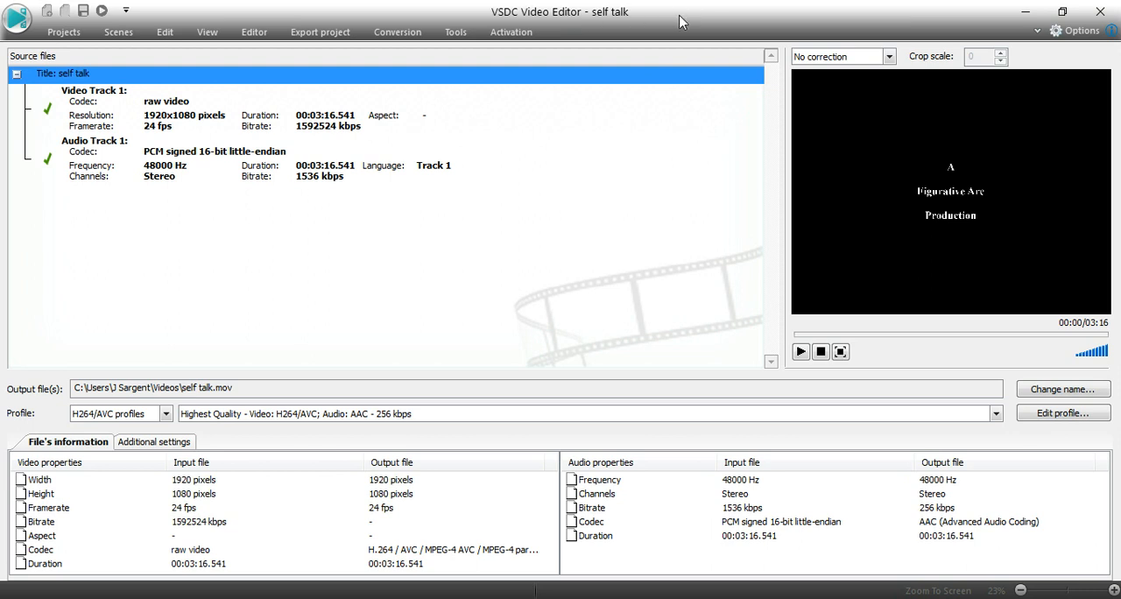
pyautogui.moveTo(565, 42)
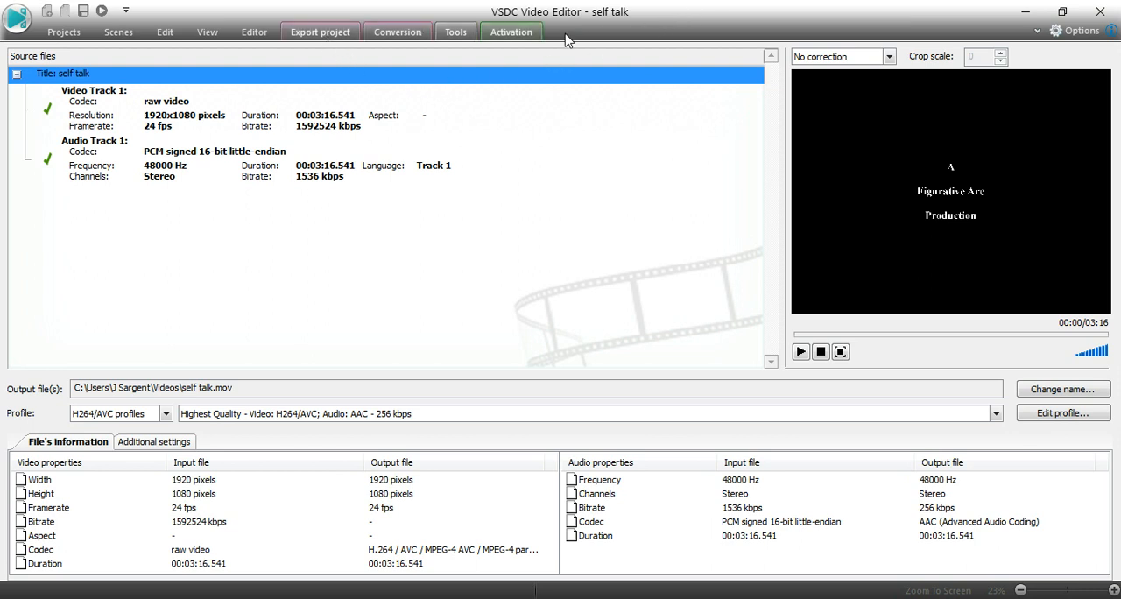
pyautogui.moveTo(403, 7)
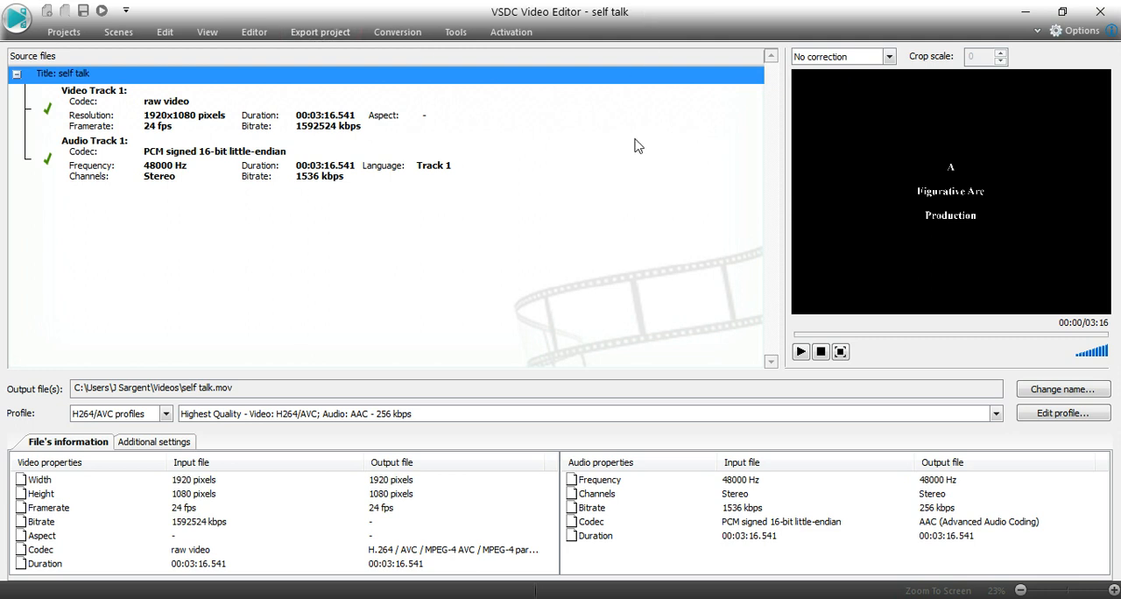
pyautogui.moveTo(770, 340)
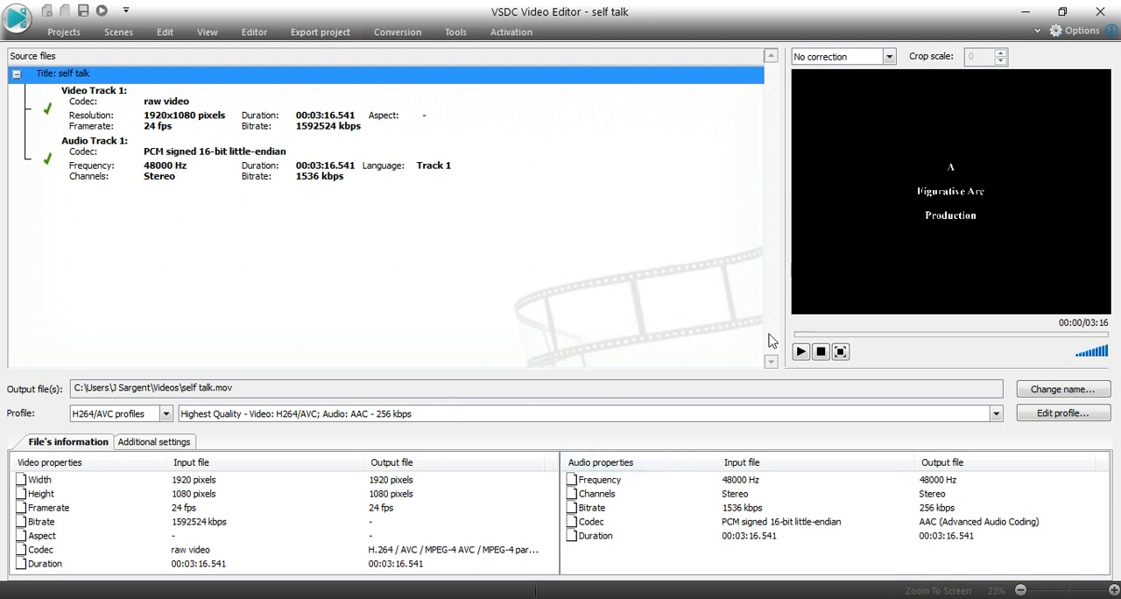
pyautogui.moveTo(734, 365)
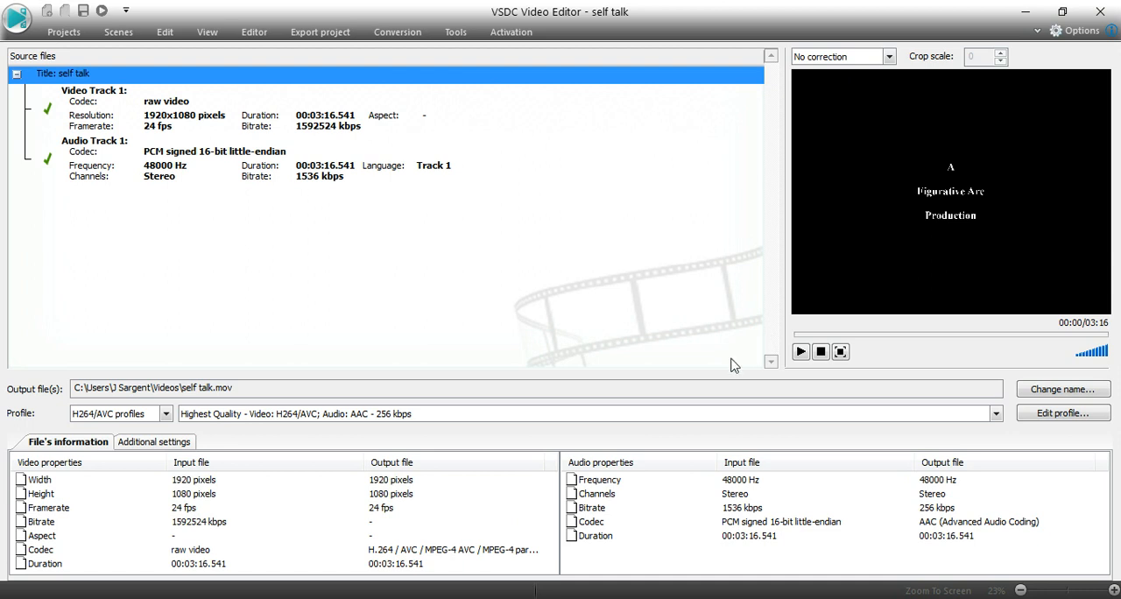
pyautogui.moveTo(462, 414)
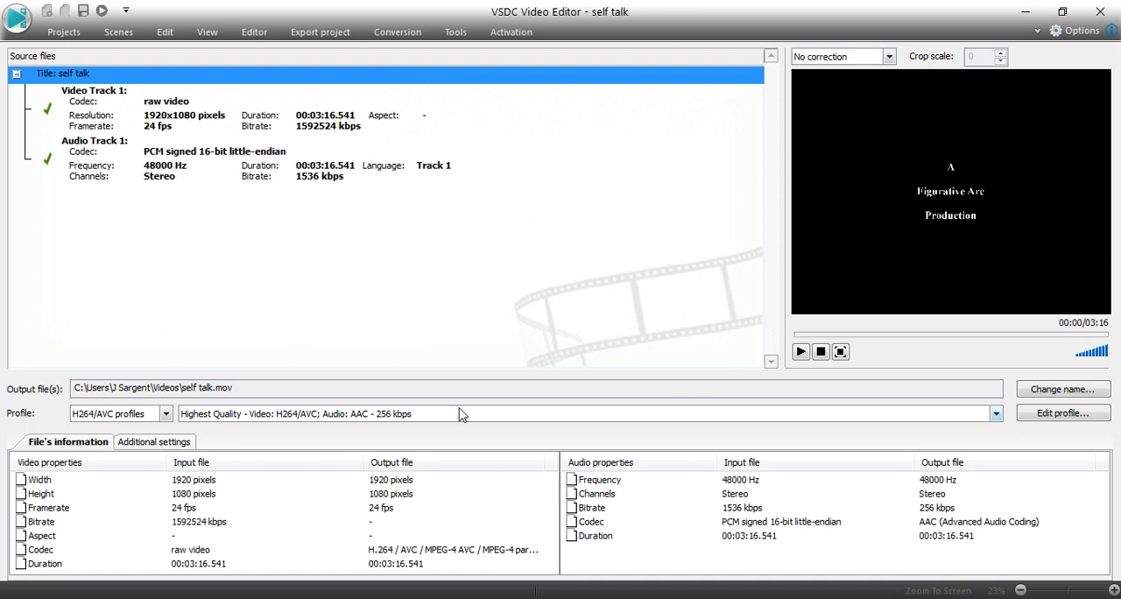
pyautogui.moveTo(338, 267)
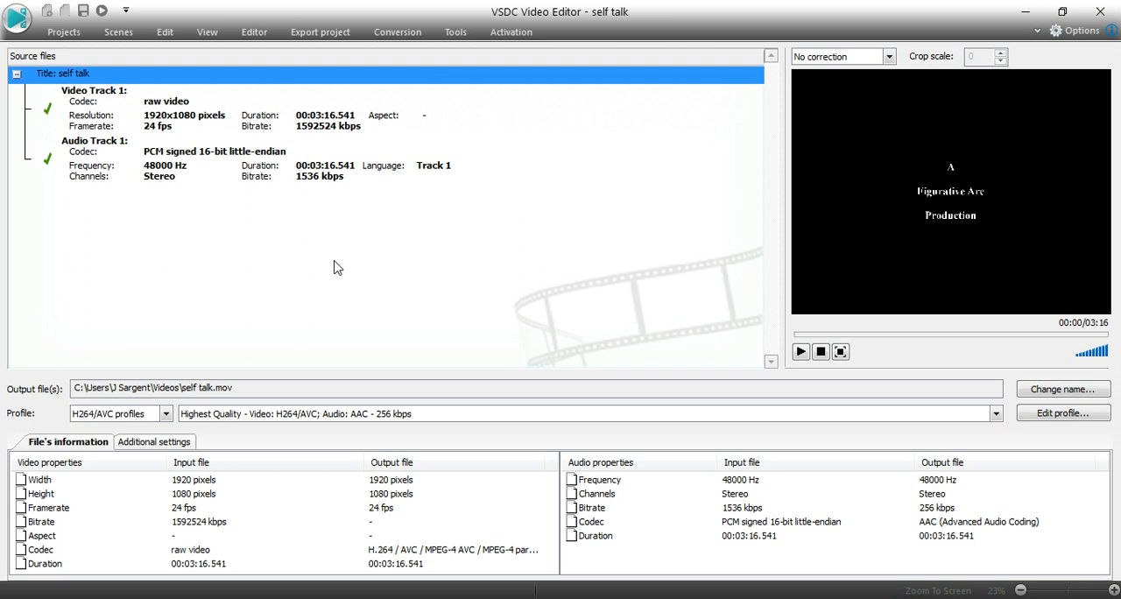
pyautogui.moveTo(552, 331)
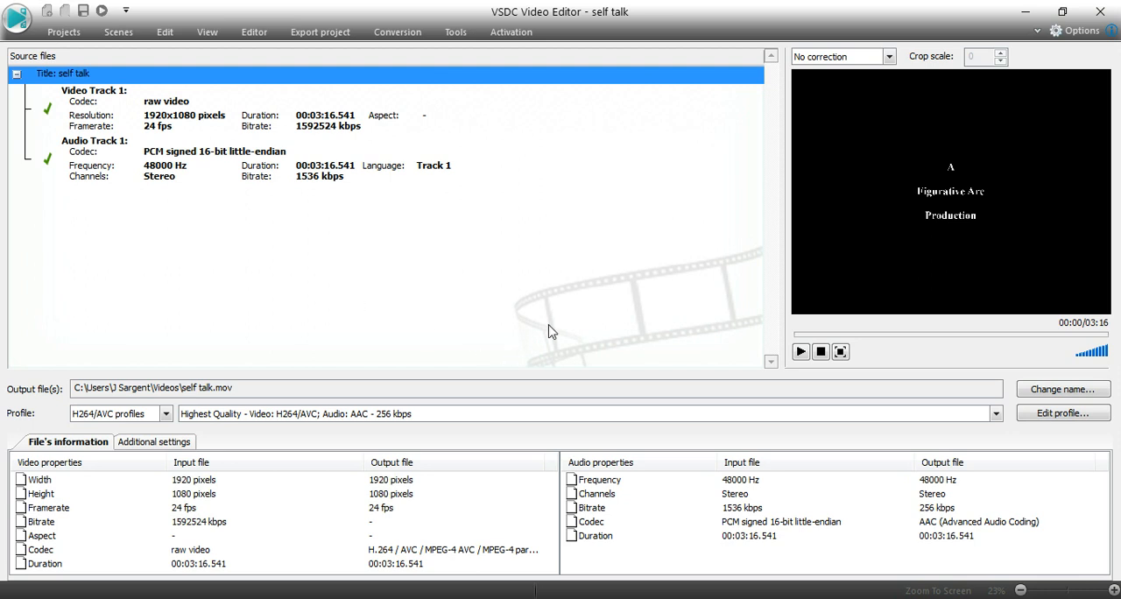
pyautogui.moveTo(398, 286)
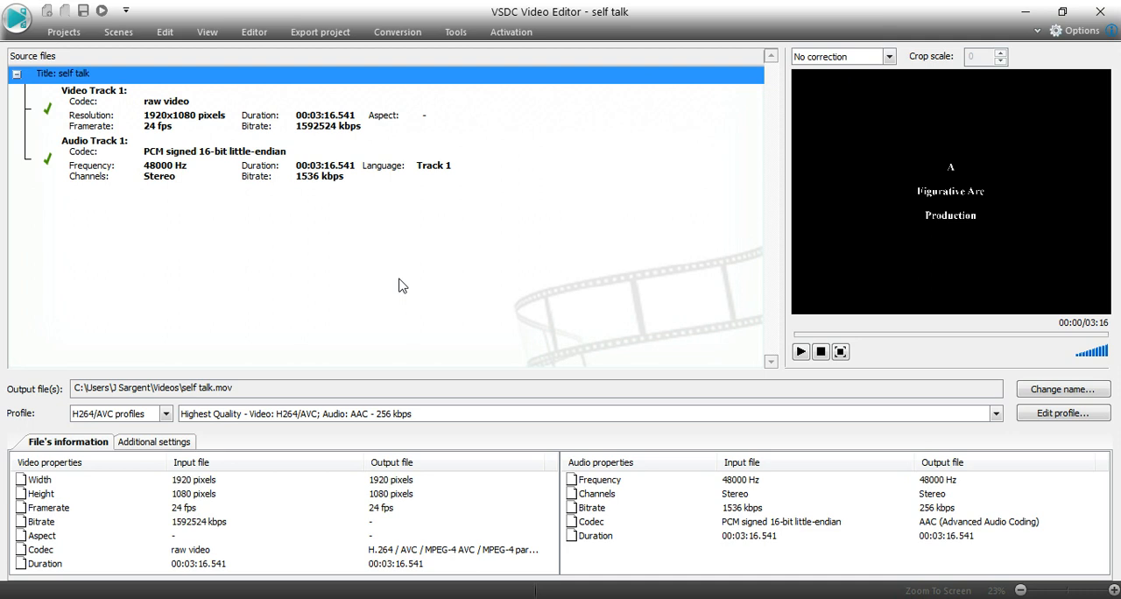
pyautogui.moveTo(102, 321)
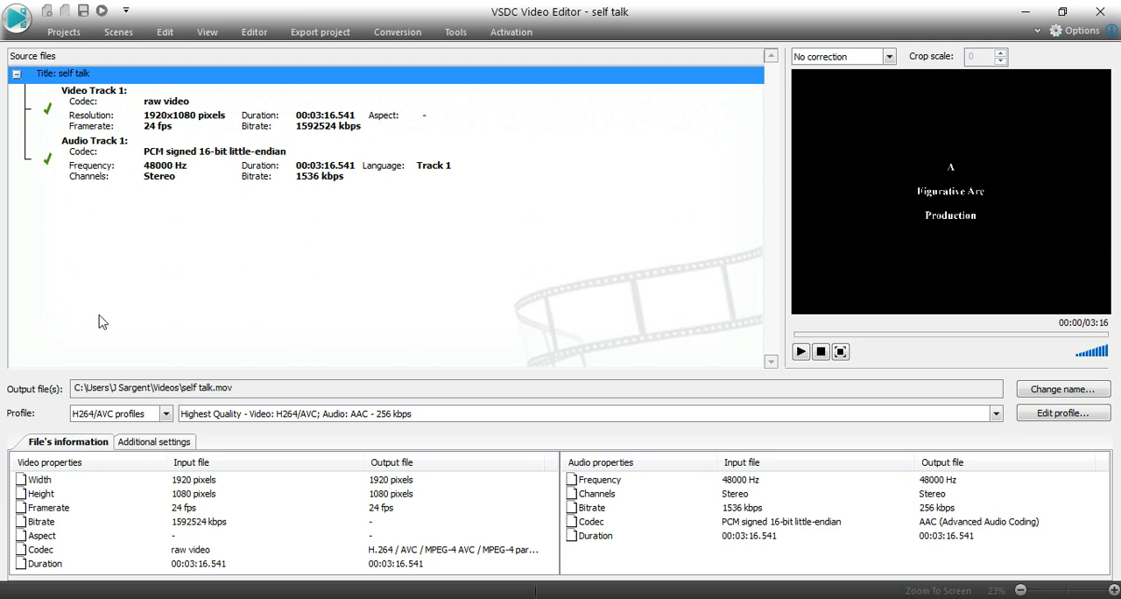
pyautogui.moveTo(219, 356)
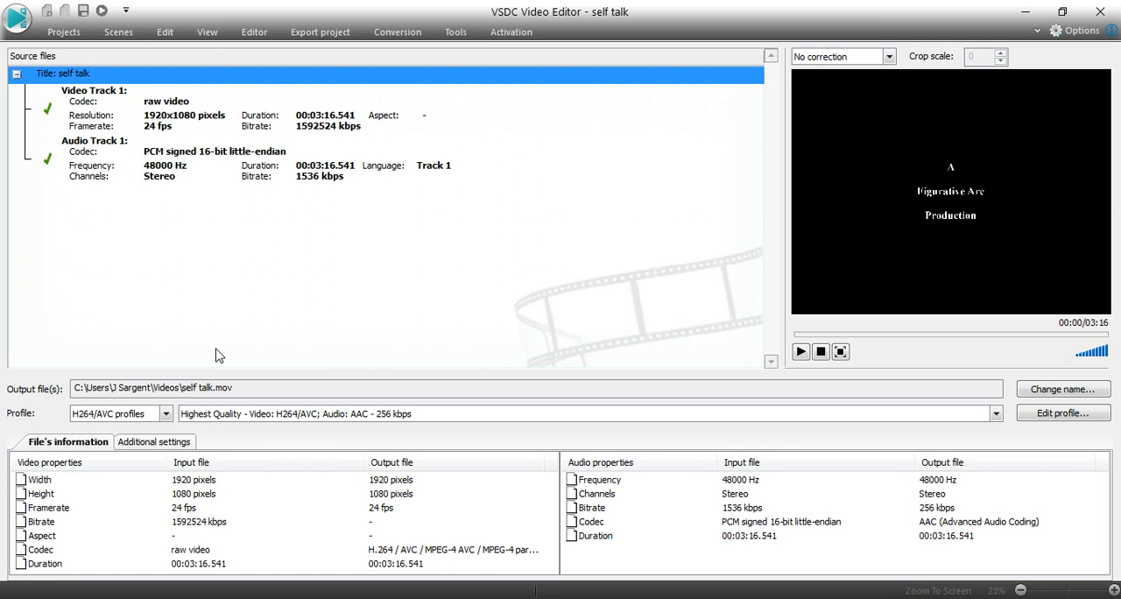
pyautogui.moveTo(400, 267)
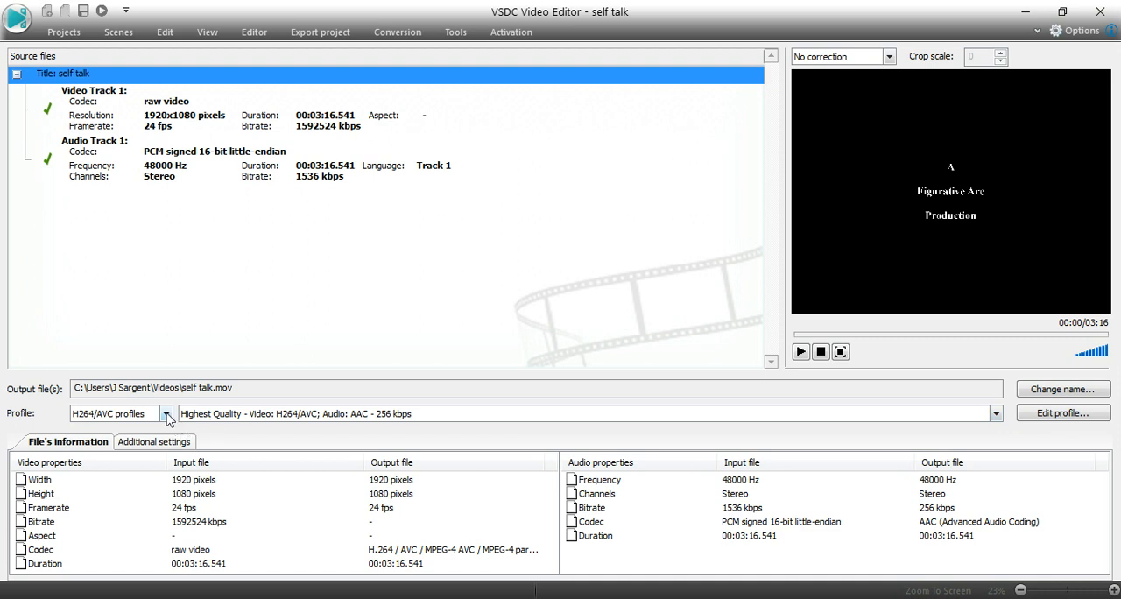
# - Keep the H264/AVC Highest Quality profile and bring up its QT profile editor
pyautogui.click(166, 413)
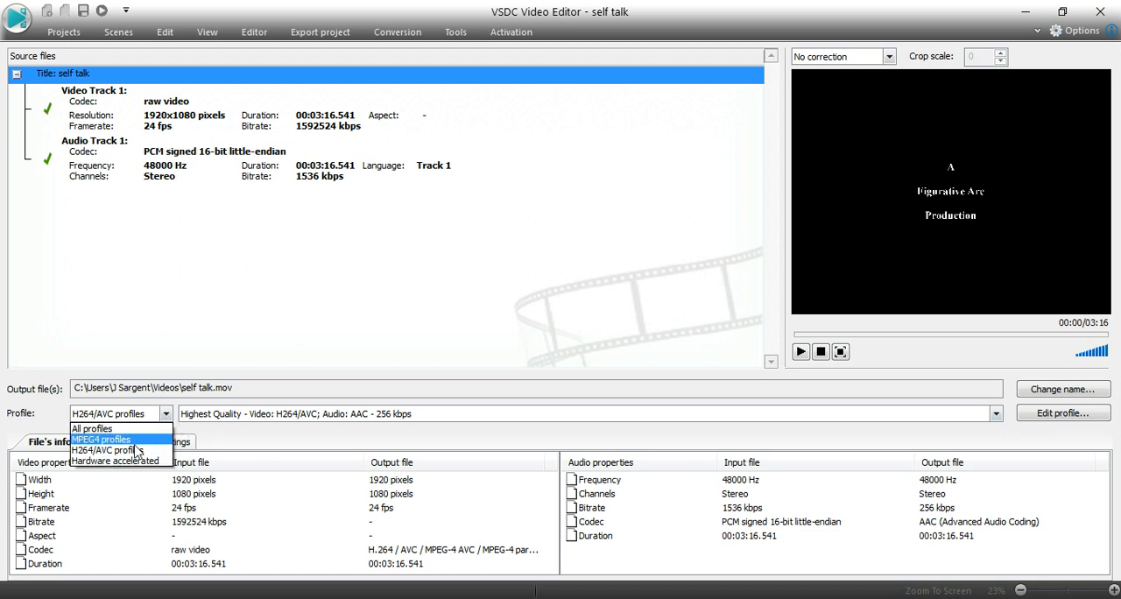
pyautogui.moveTo(118, 450)
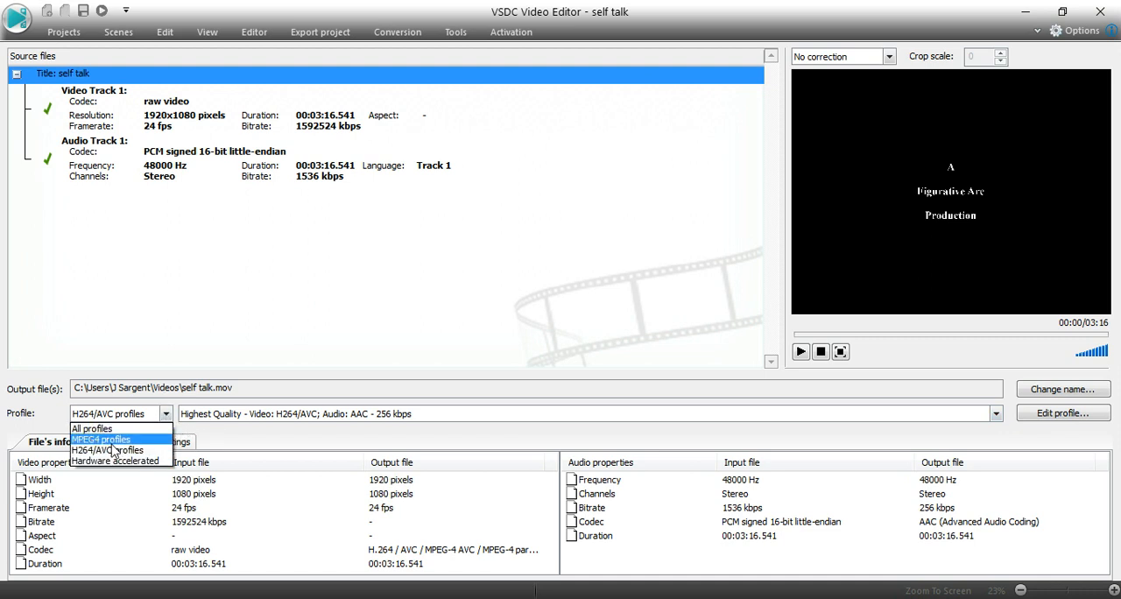
pyautogui.moveTo(107, 449)
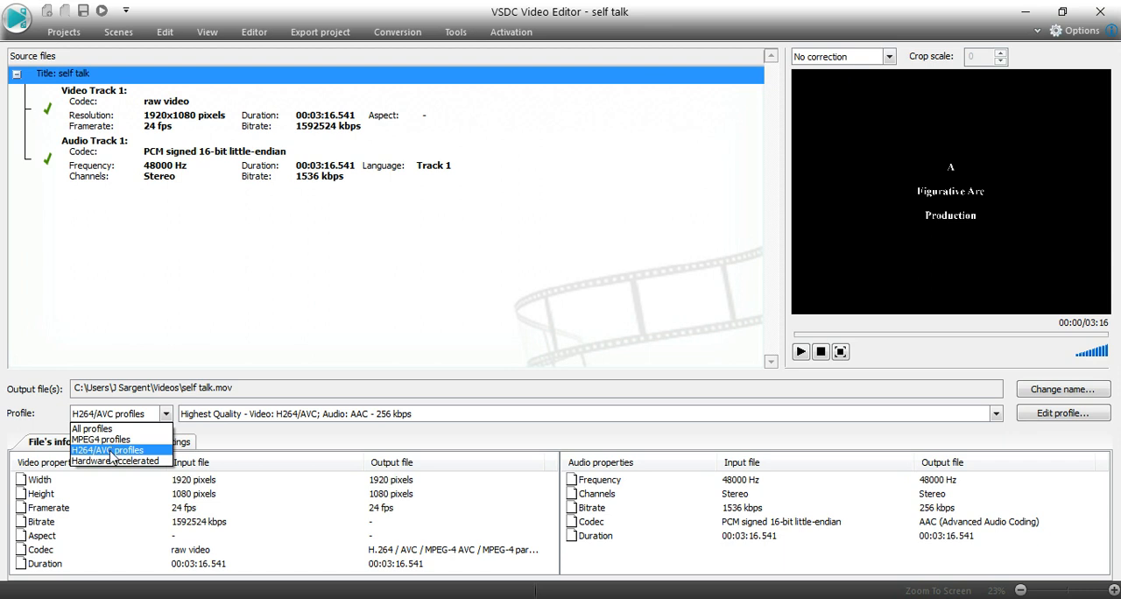
pyautogui.moveTo(129, 461)
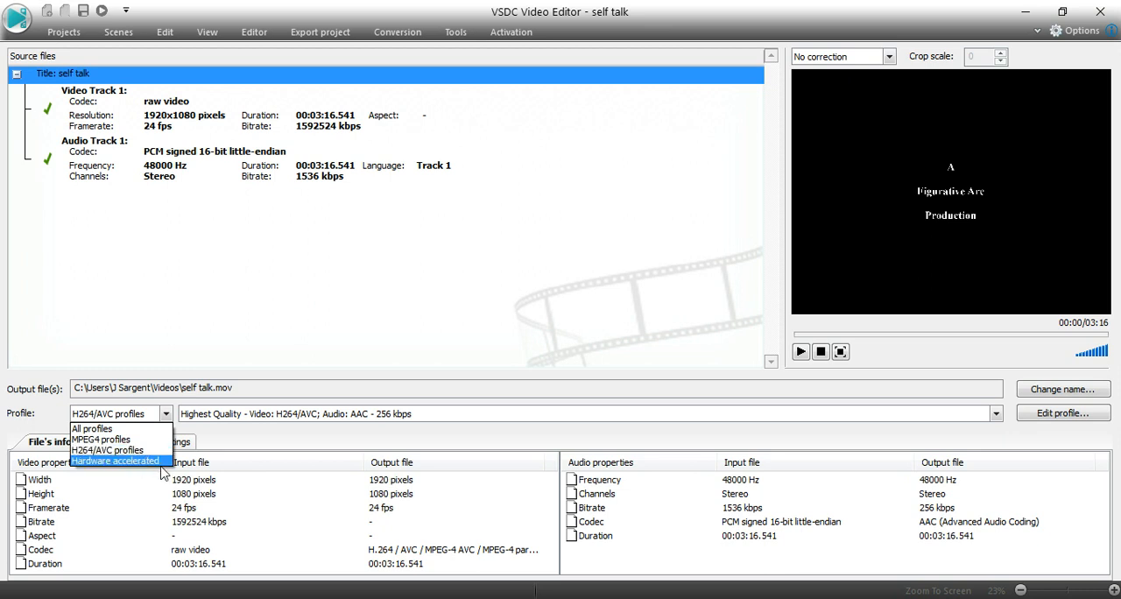
pyautogui.moveTo(136, 467)
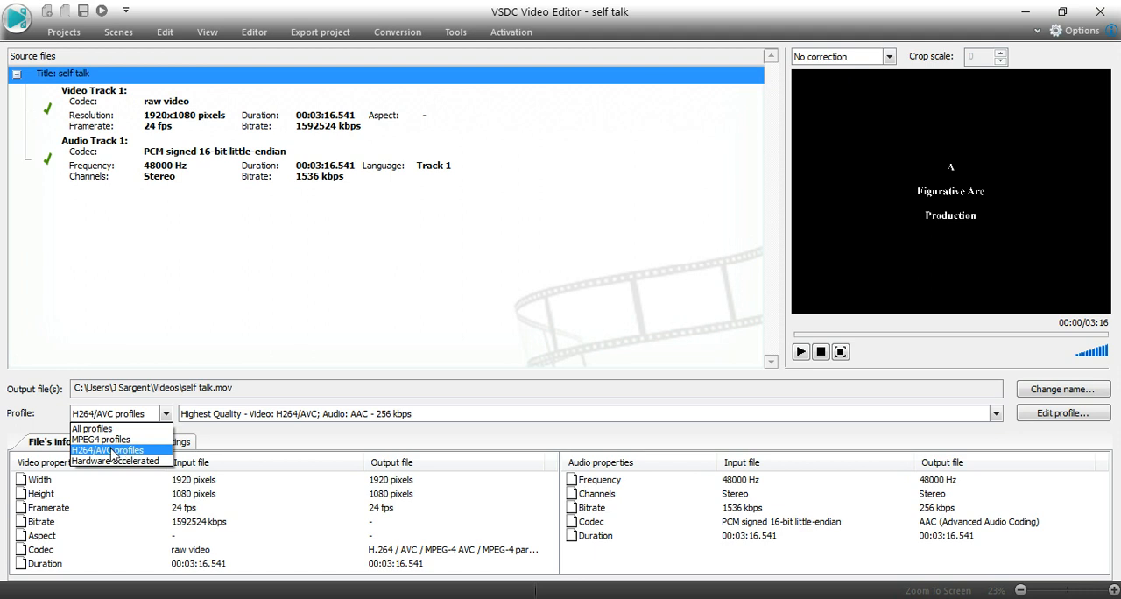
pyautogui.click(106, 449)
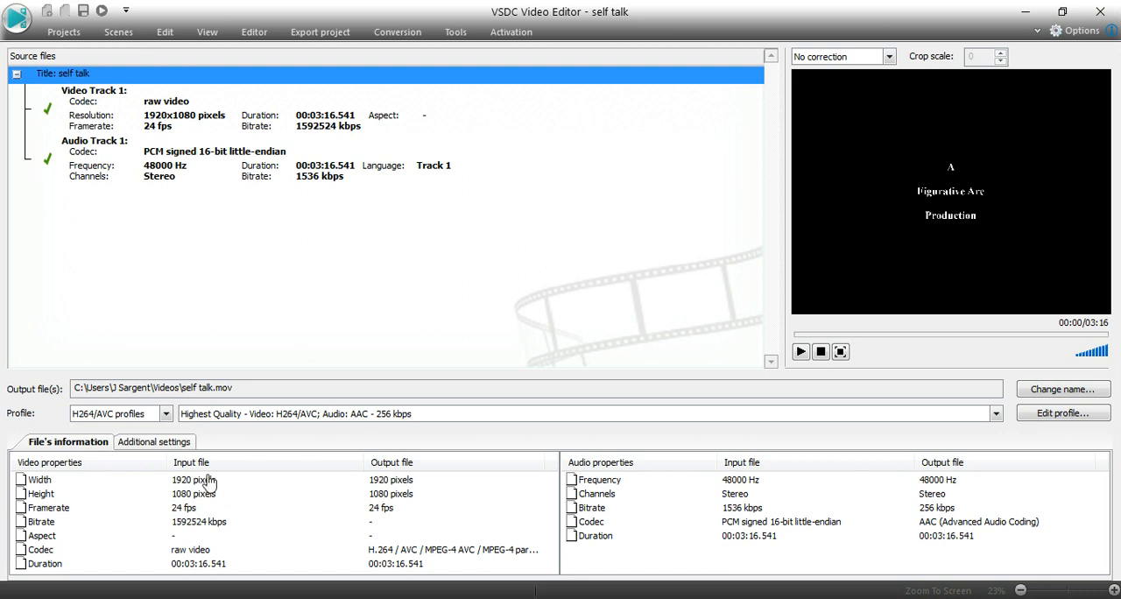
pyautogui.moveTo(206, 507)
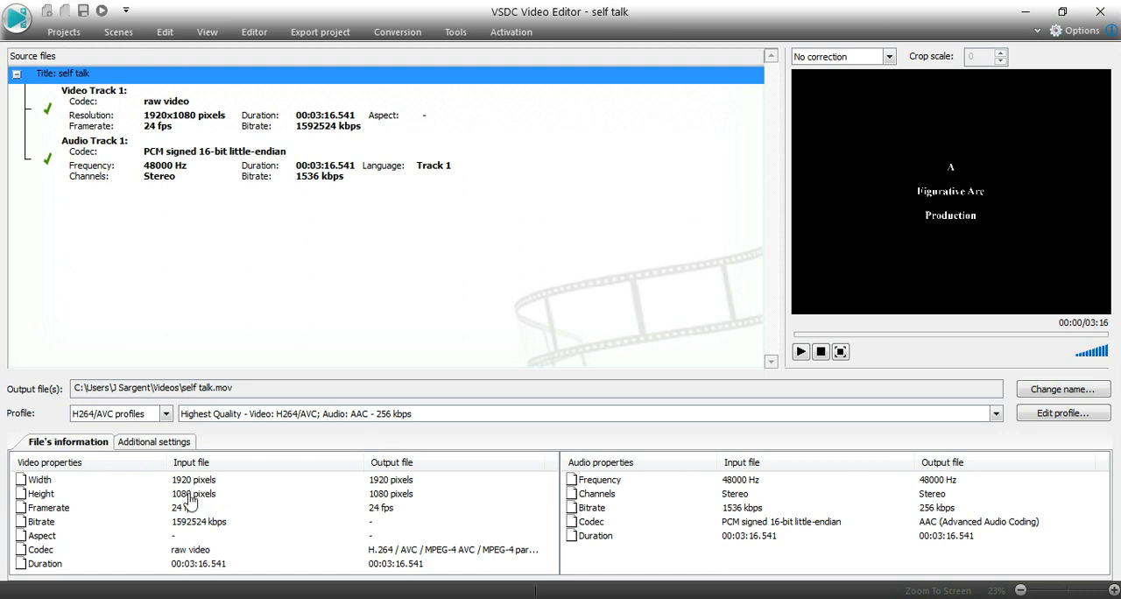
pyautogui.moveTo(235, 546)
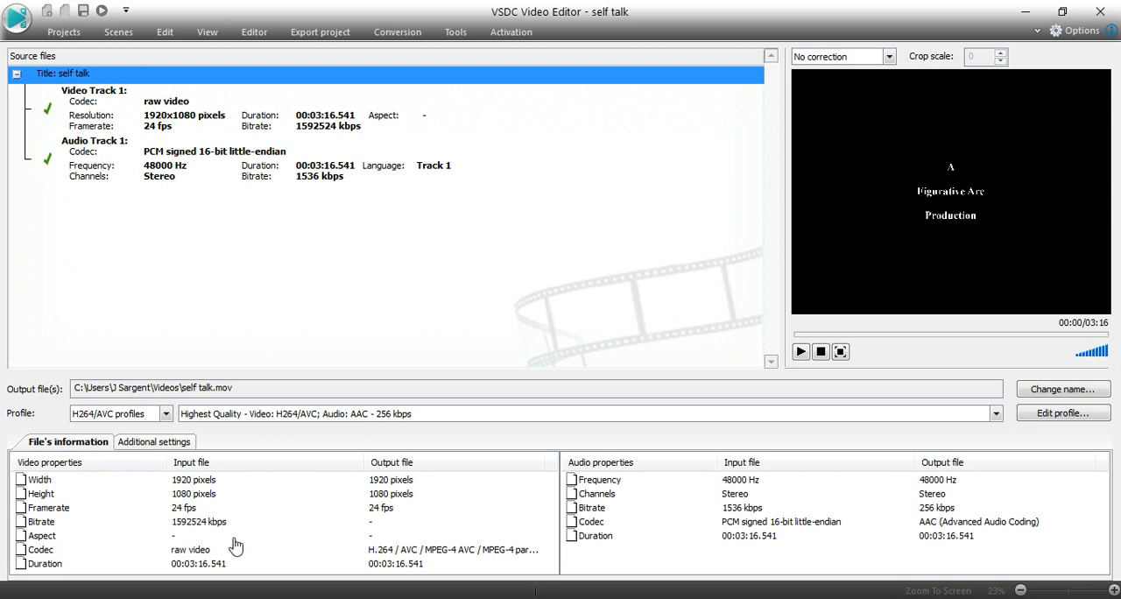
pyautogui.moveTo(42, 530)
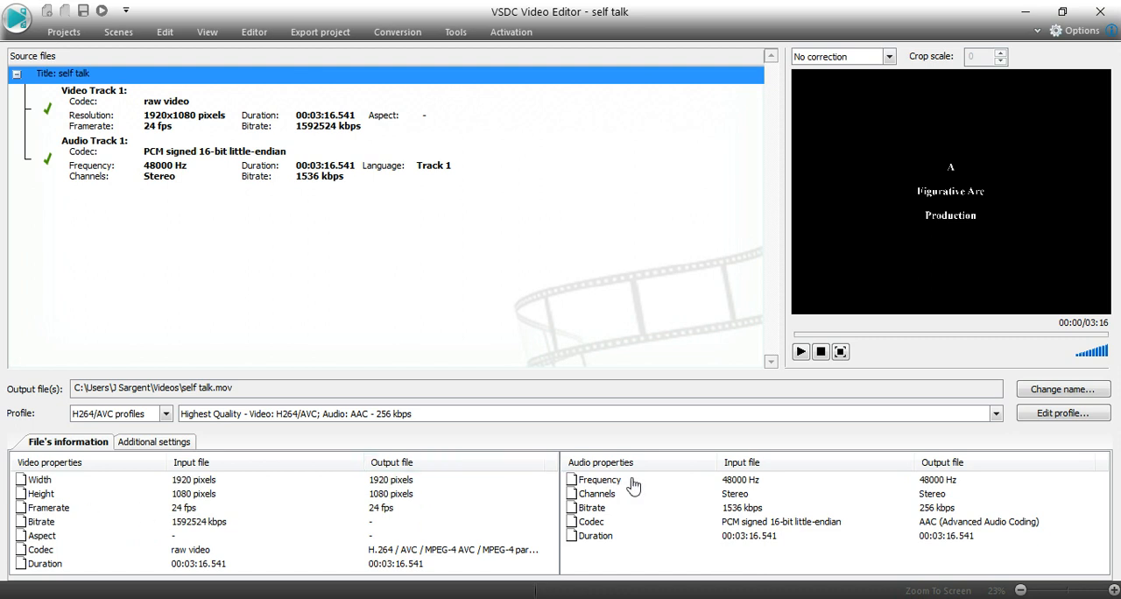
pyautogui.moveTo(913, 511)
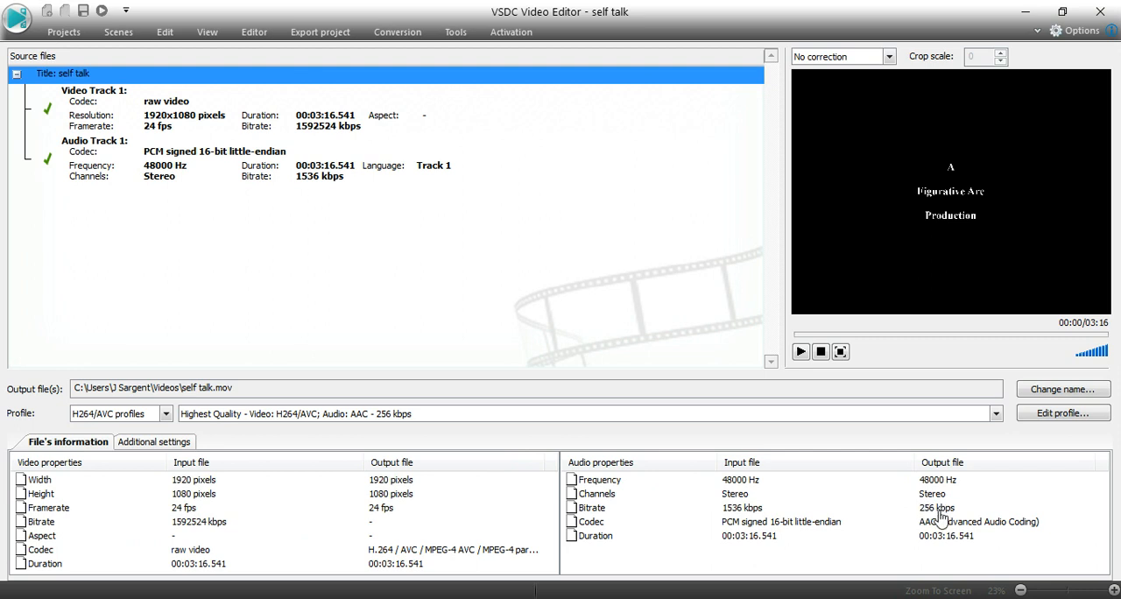
pyautogui.moveTo(50, 488)
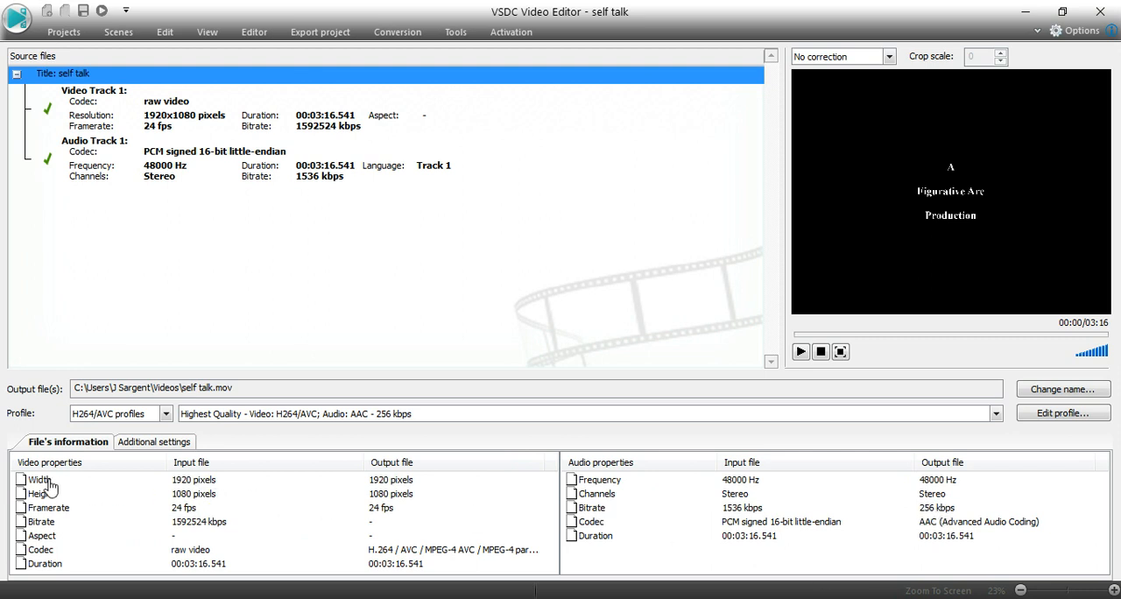
pyautogui.click(39, 479)
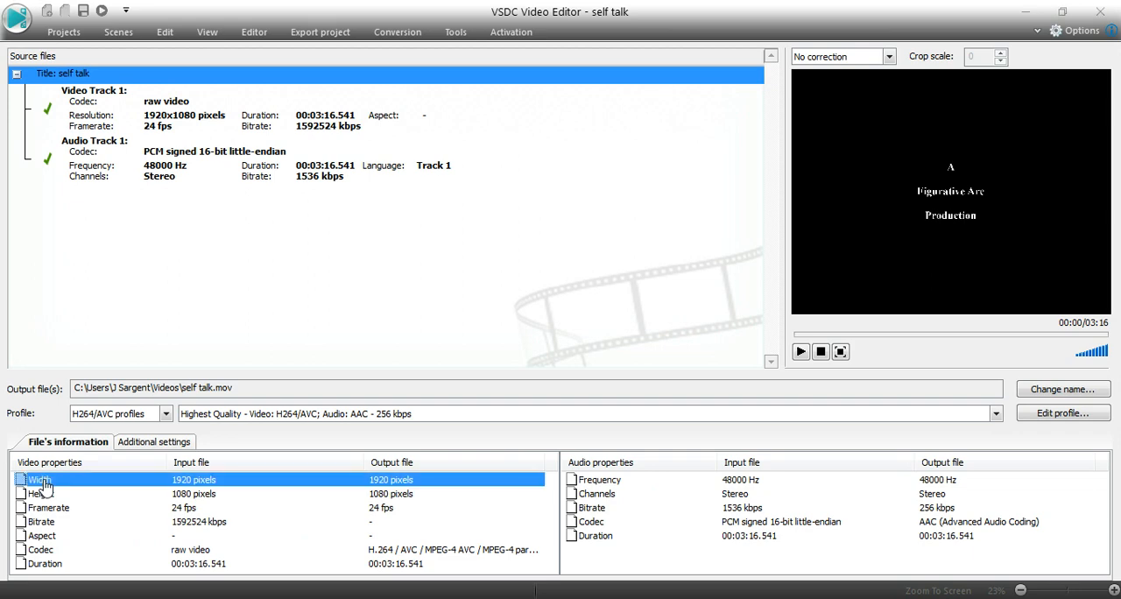
pyautogui.click(1062, 412)
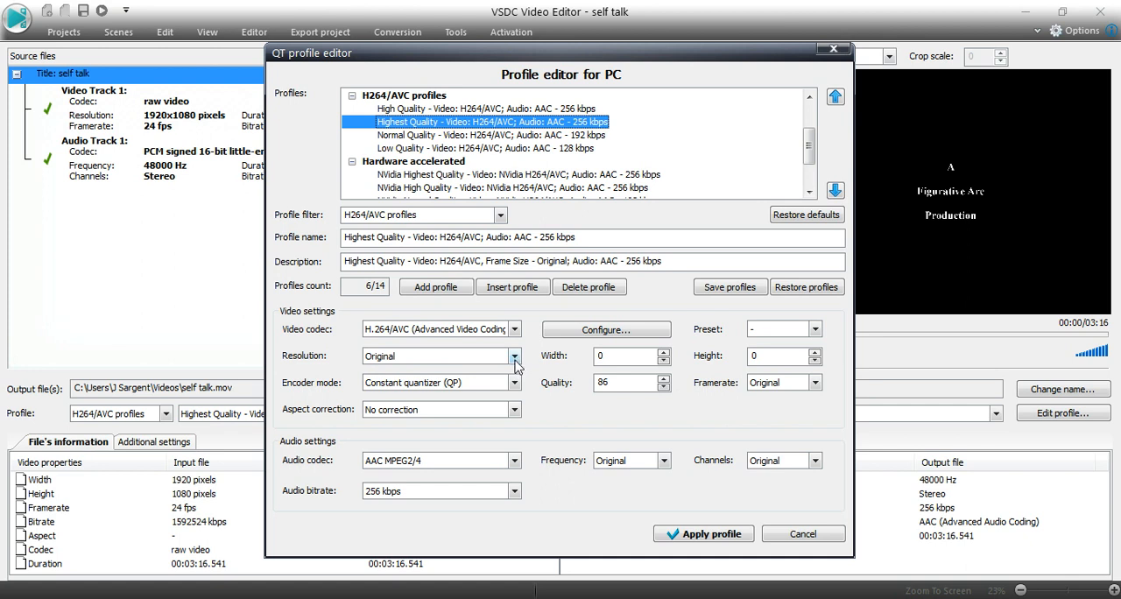
pyautogui.moveTo(496, 364)
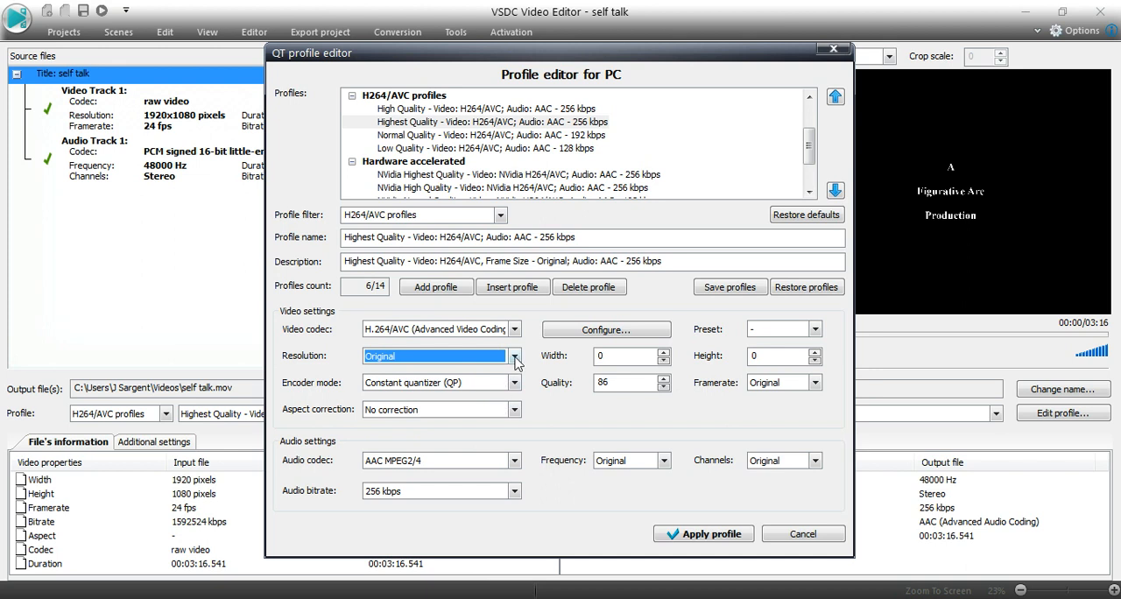
# - Keep Original resolution, switch Encoder mode to Average bitrate (ABR), and go to Configure
pyautogui.click(513, 355)
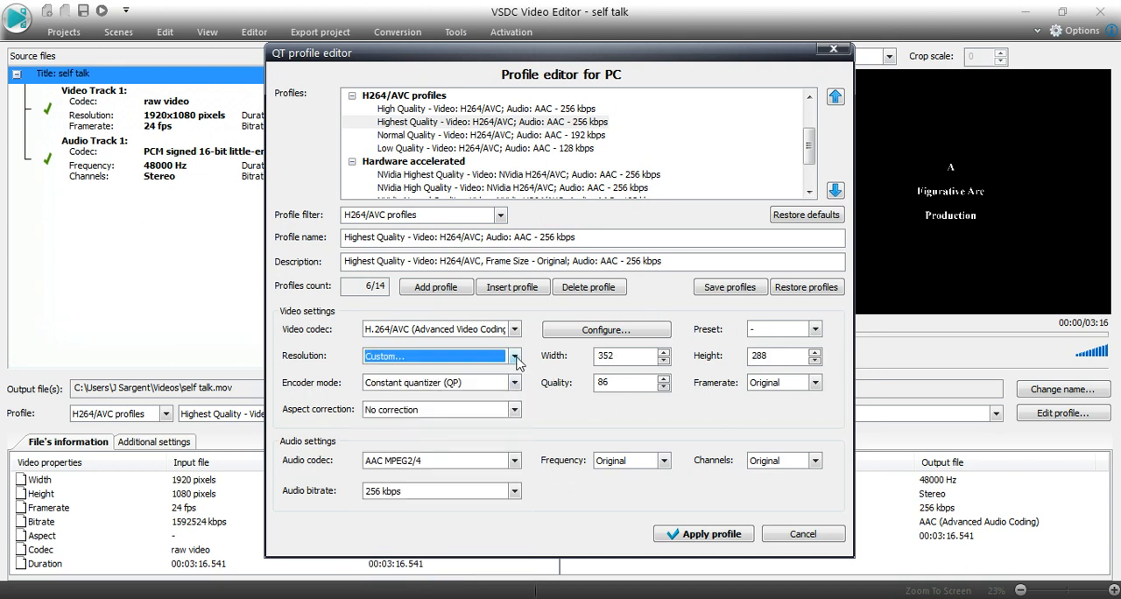
pyautogui.click(515, 355)
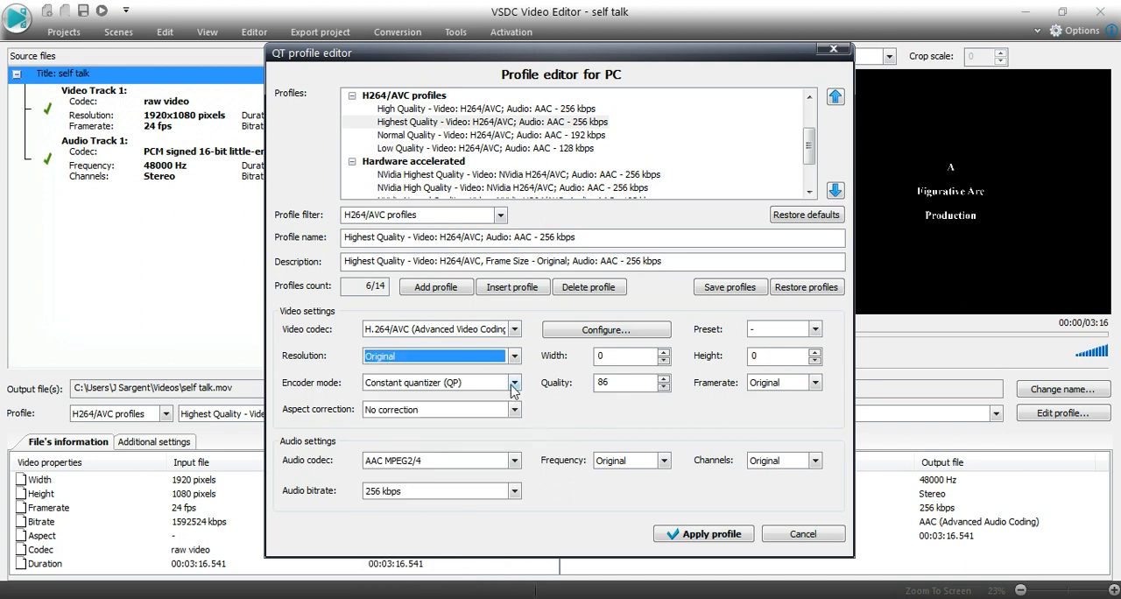
pyautogui.click(514, 382)
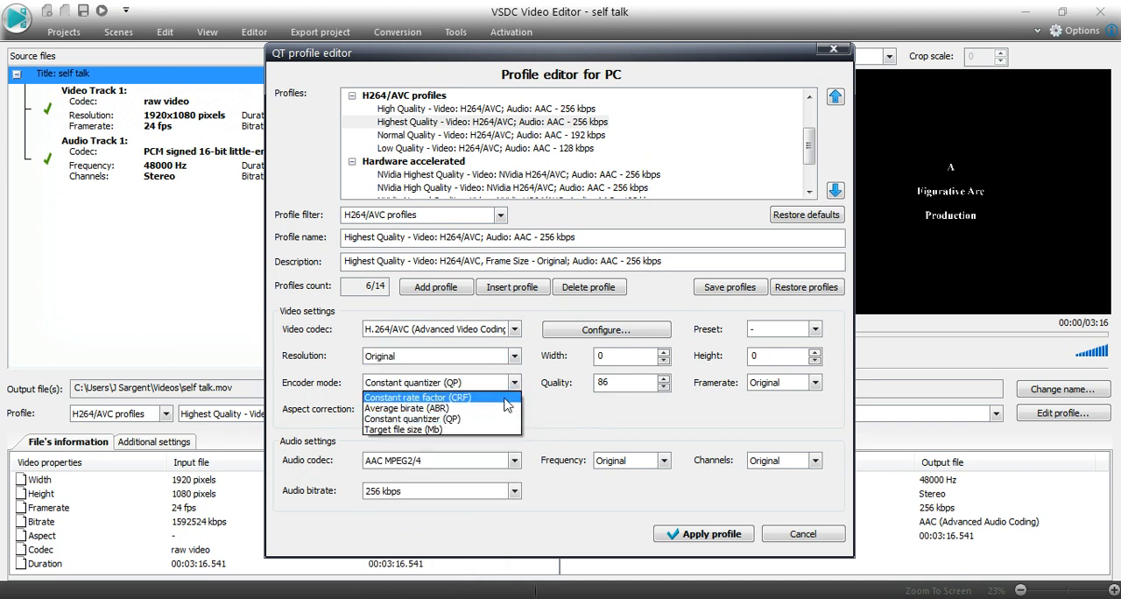
pyautogui.moveTo(496, 408)
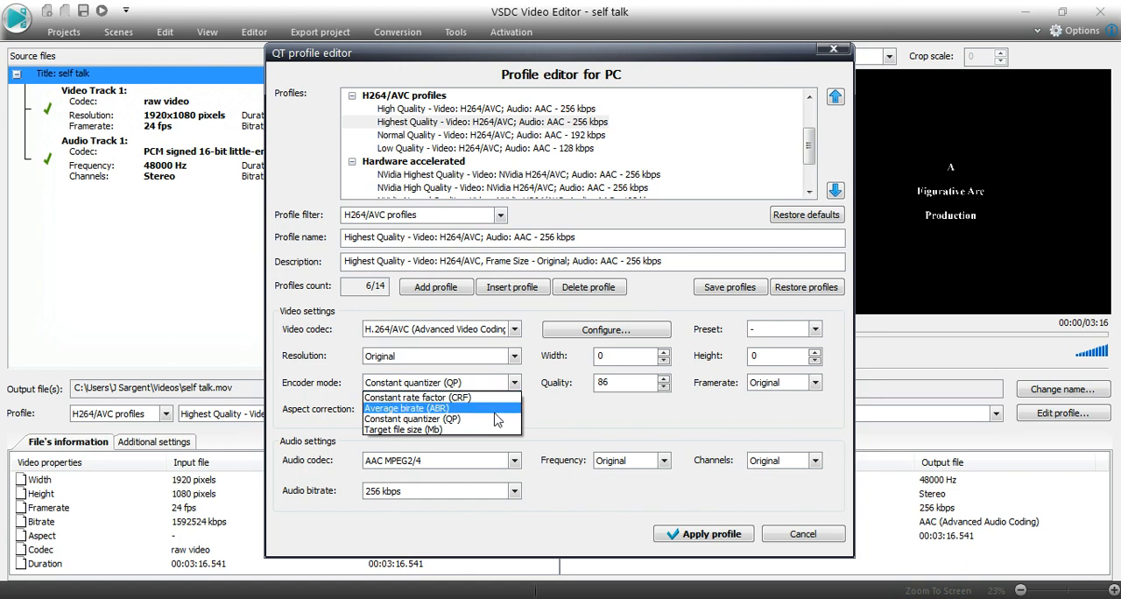
pyautogui.click(405, 408)
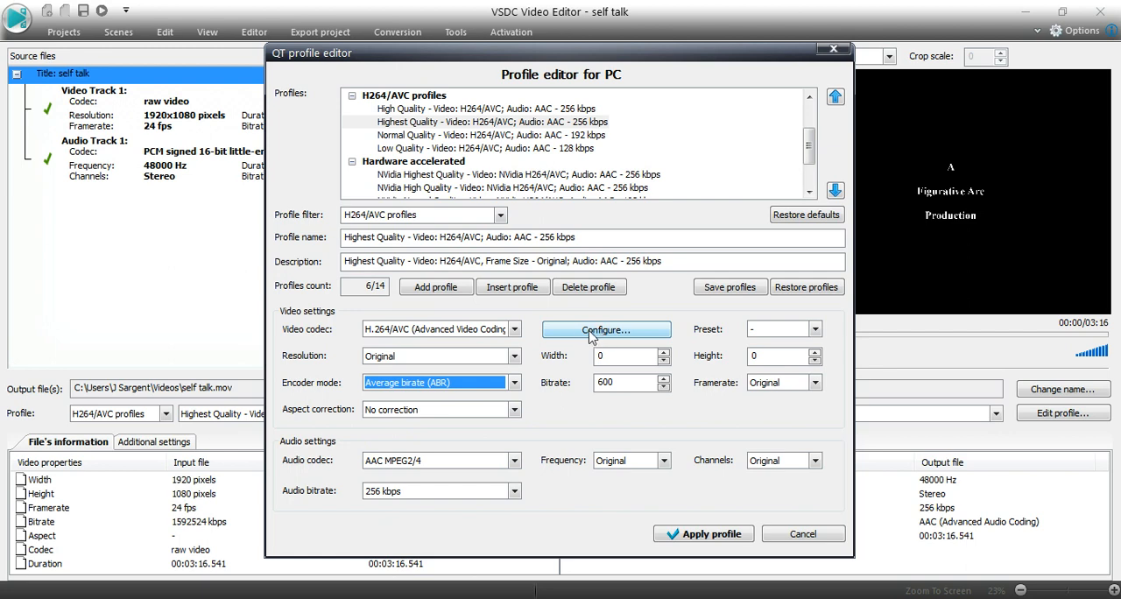
pyautogui.click(605, 329)
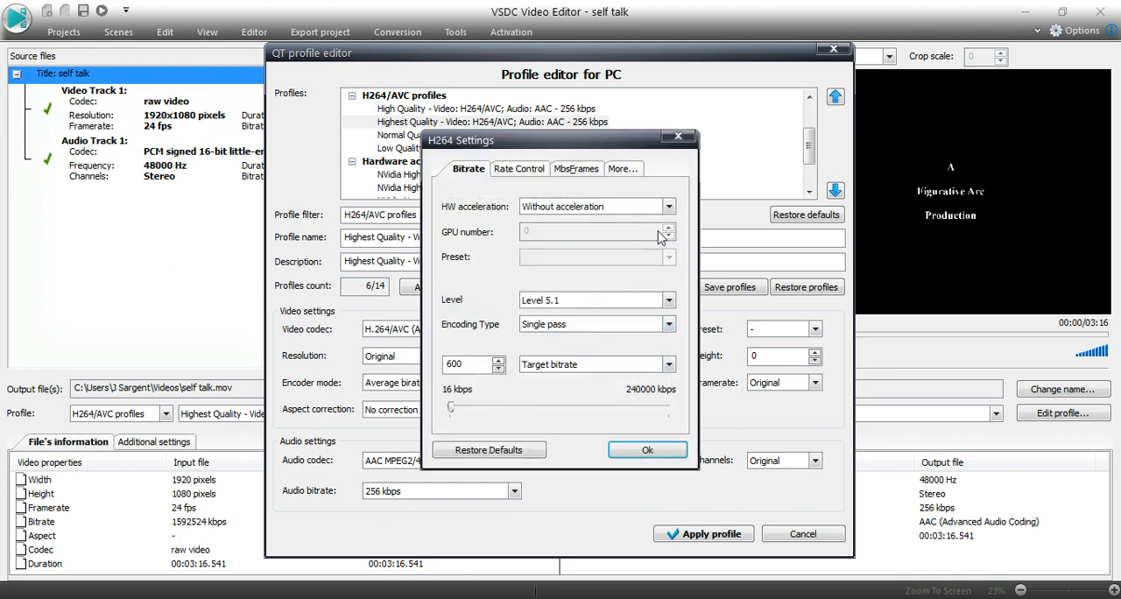
pyautogui.moveTo(561, 404)
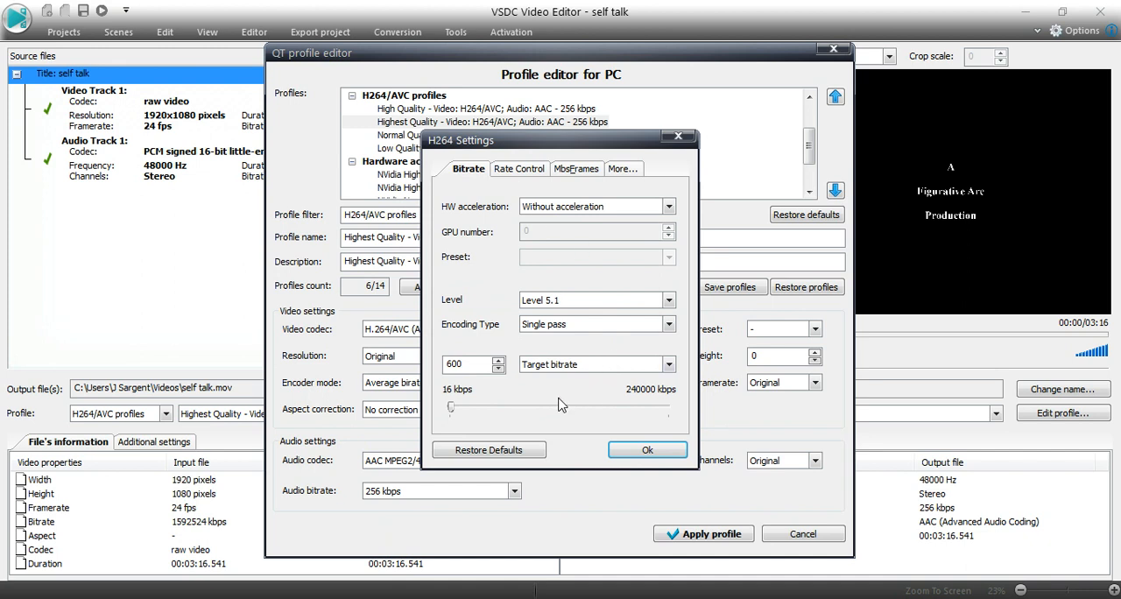
pyautogui.moveTo(468, 402)
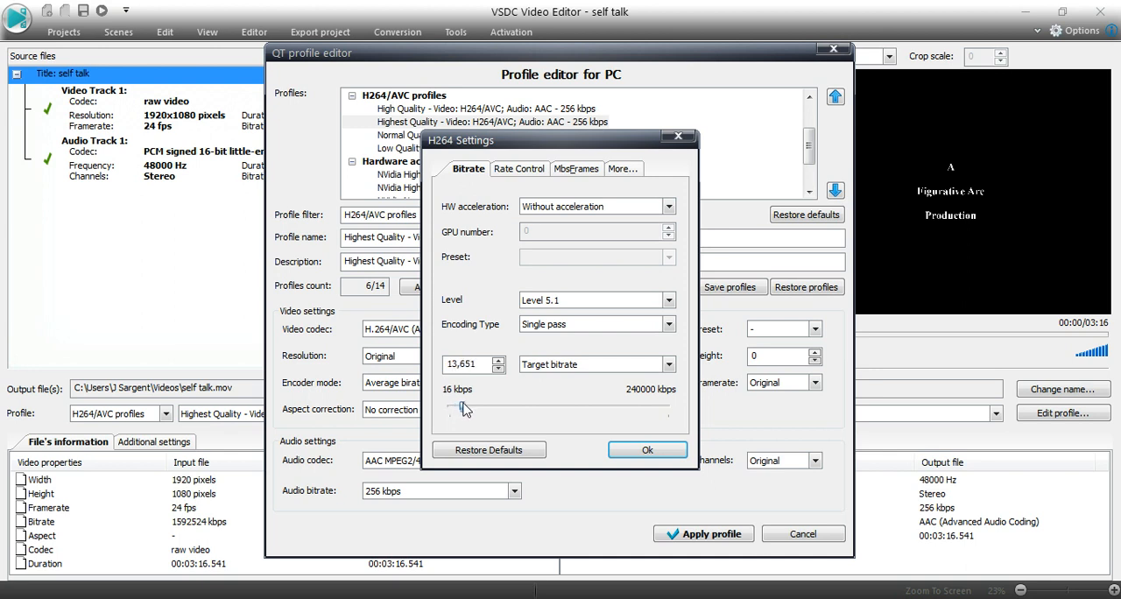
# - Raise the target bitrate to 20,015 kbps, keeping encoding Without acceleration
pyautogui.moveTo(455, 409); pyautogui.dragTo(471, 409)
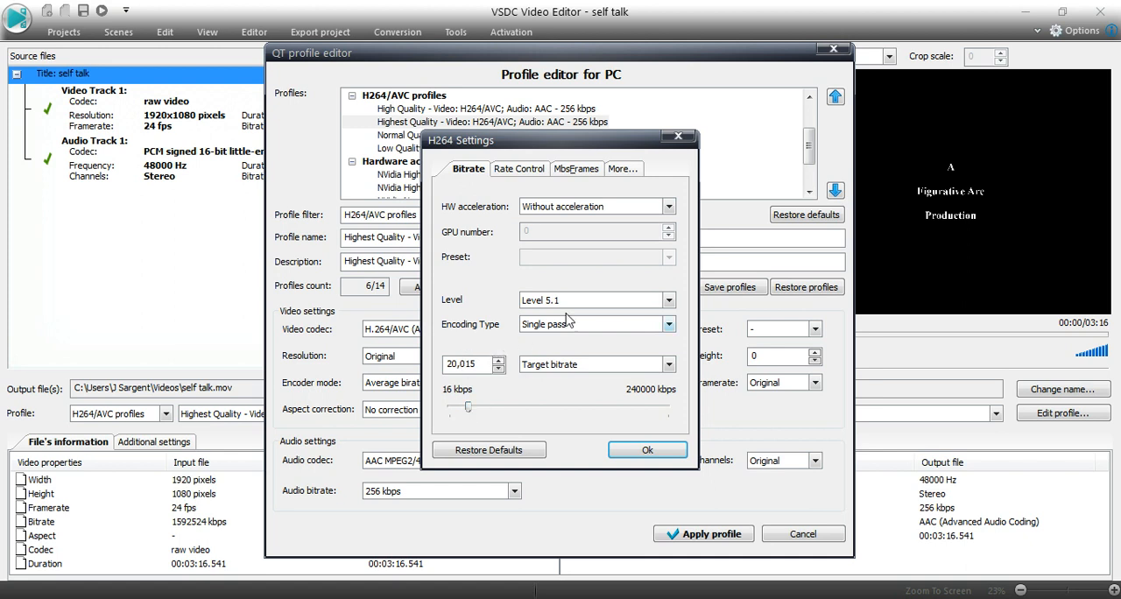
pyautogui.moveTo(482, 386)
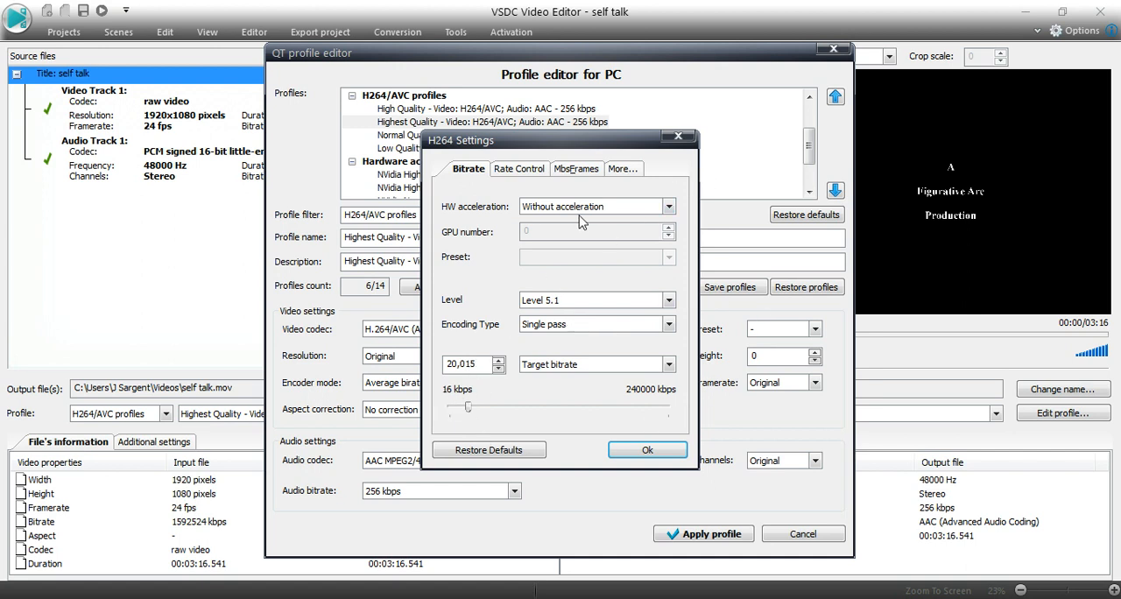
pyautogui.click(669, 207)
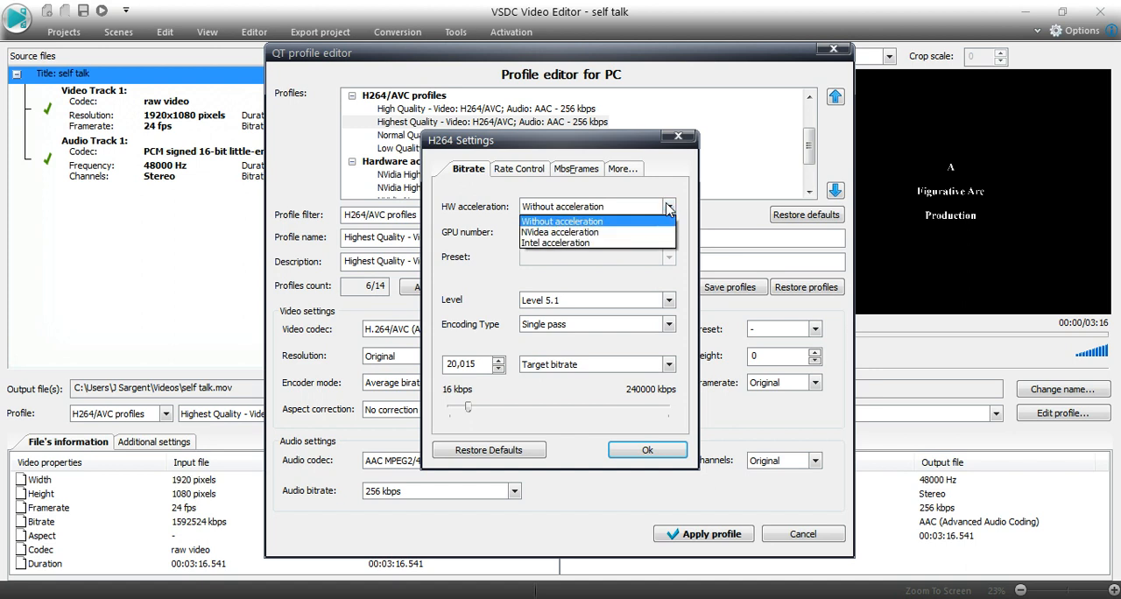
pyautogui.click(561, 221)
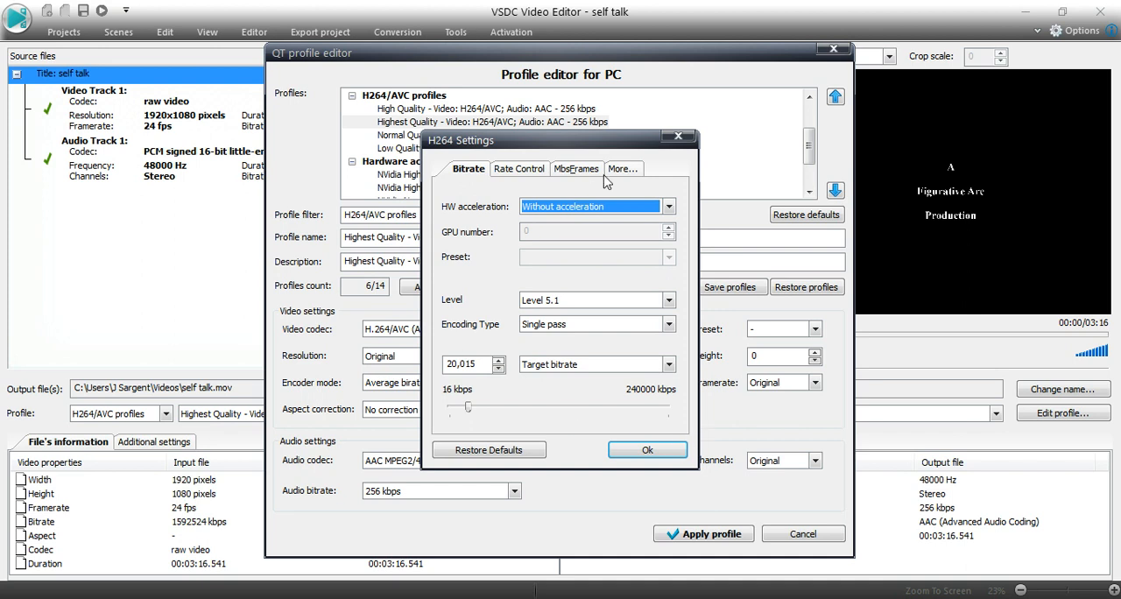
pyautogui.moveTo(626, 182)
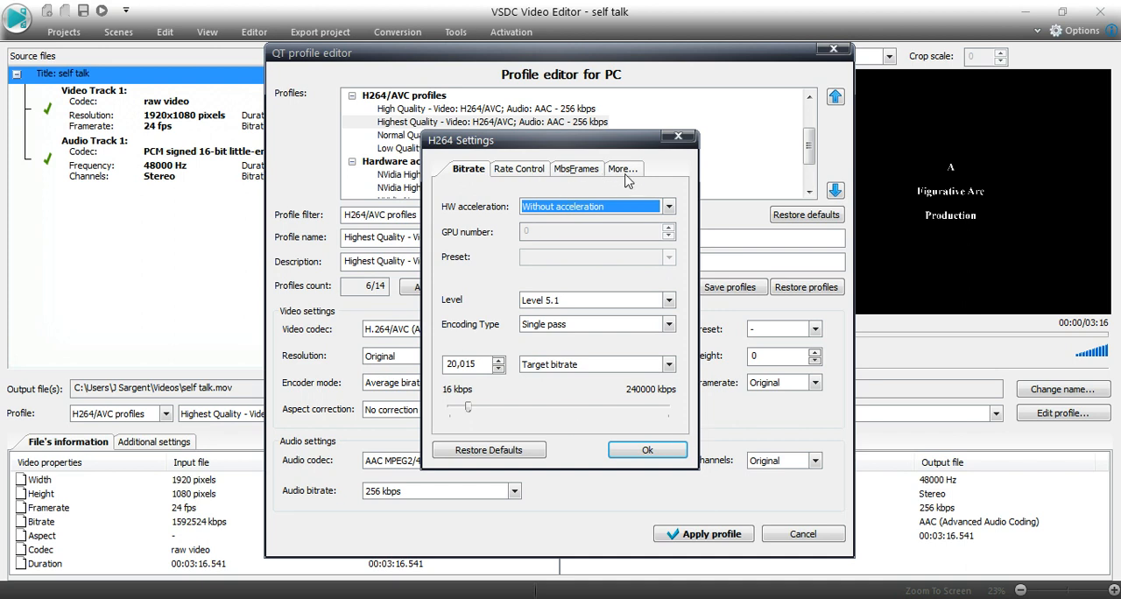
# - Enable CABAC under the More options and confirm the H.264 settings, rechecking them once
pyautogui.click(621, 168)
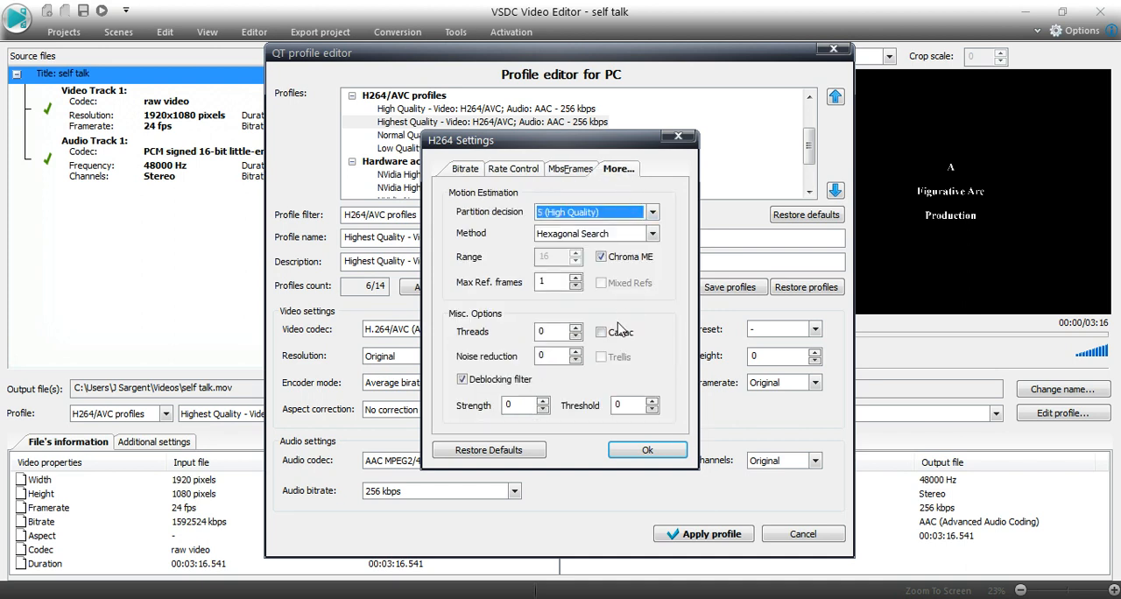
pyautogui.click(602, 331)
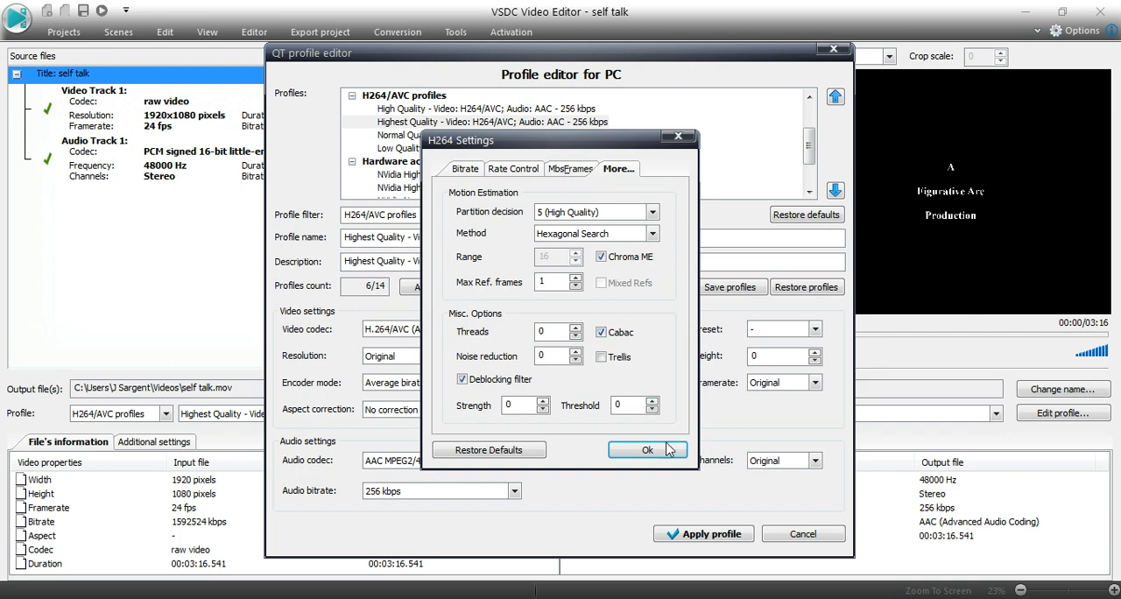
pyautogui.click(647, 449)
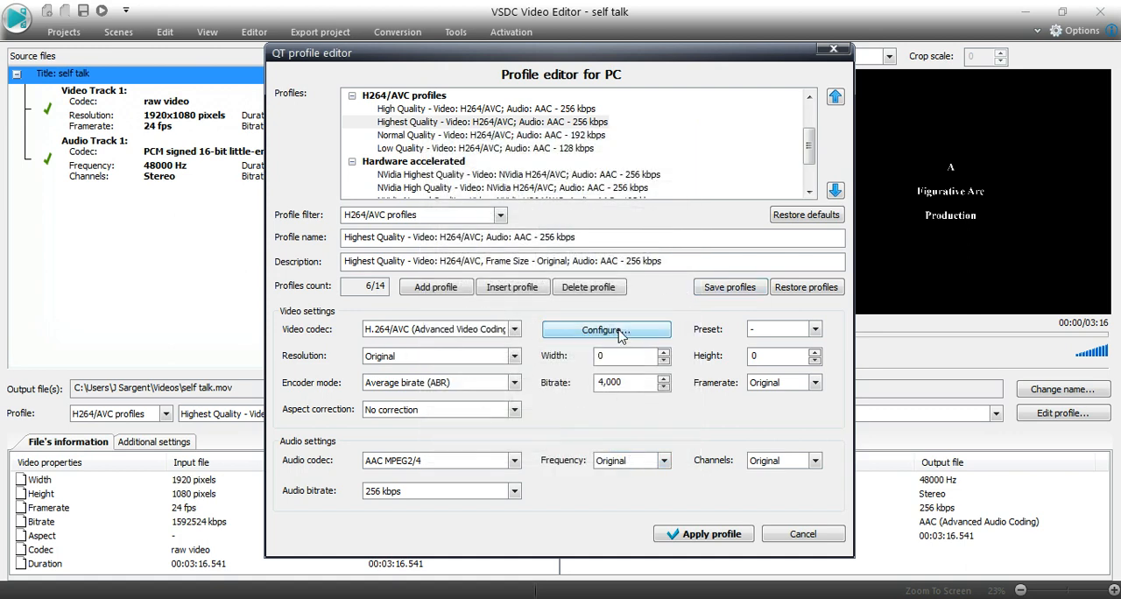
pyautogui.click(605, 329)
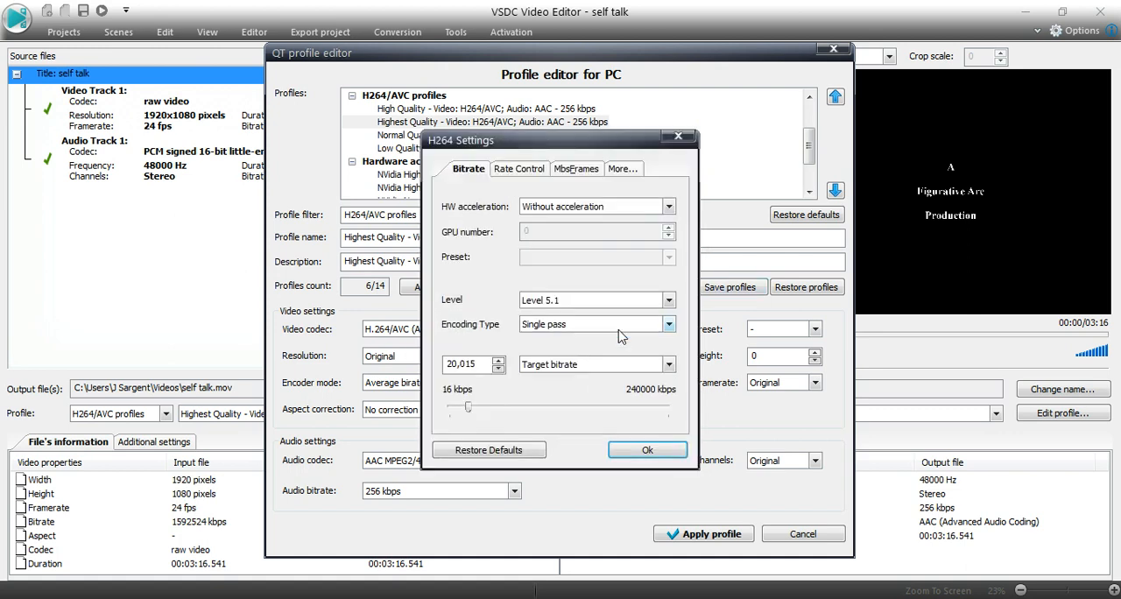
pyautogui.click(647, 449)
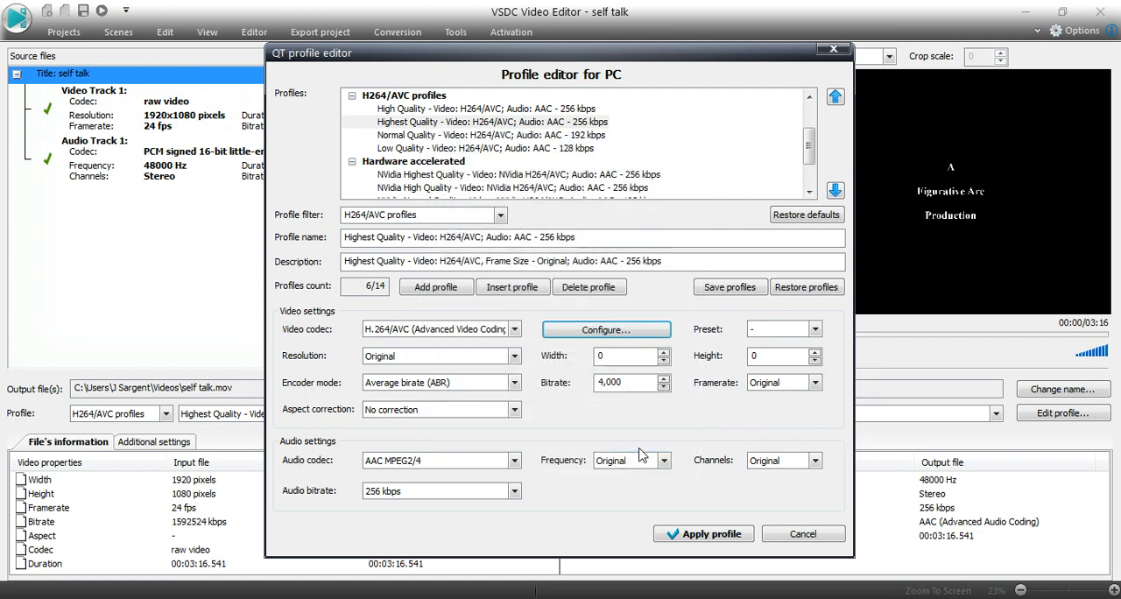
pyautogui.moveTo(502, 522)
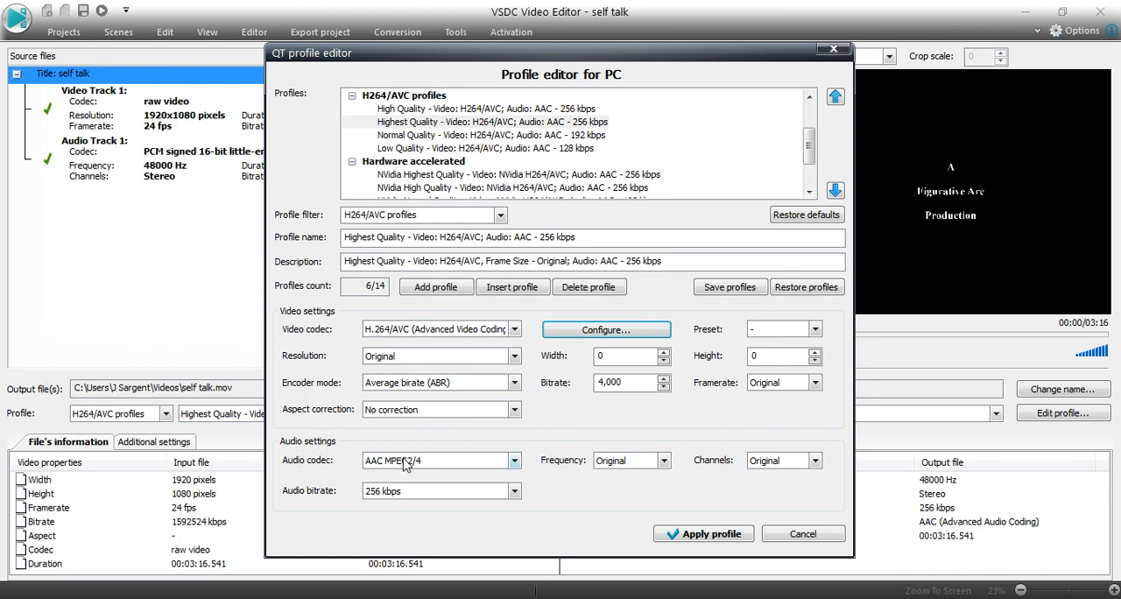
# - Keep AAC MPEG2/4 as the audio codec and set audio bitrate to 320 kbps
pyautogui.click(513, 459)
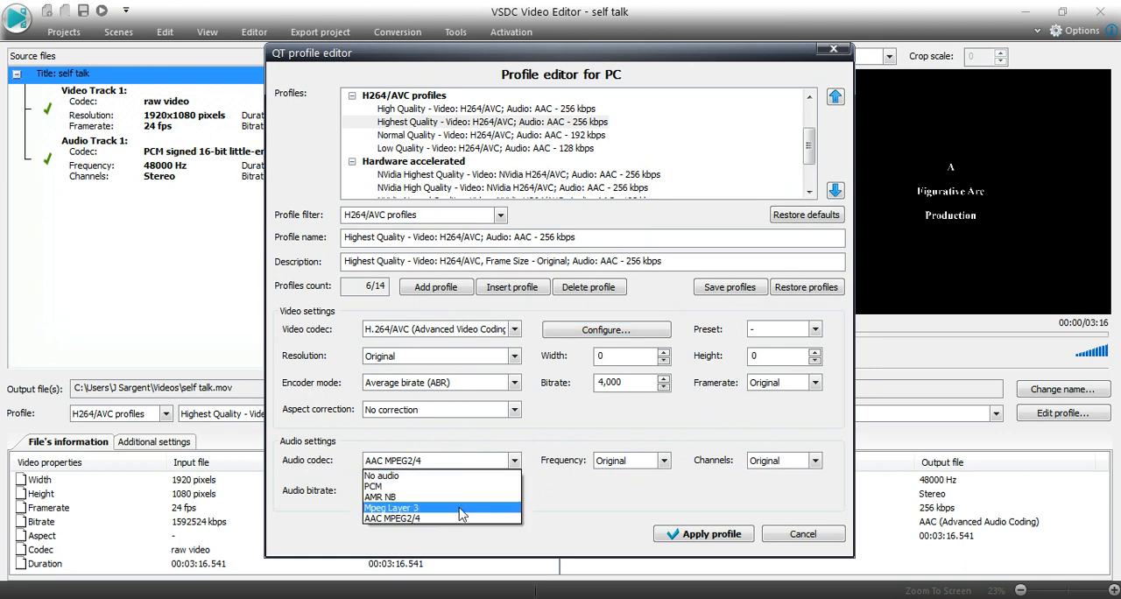
pyautogui.click(392, 518)
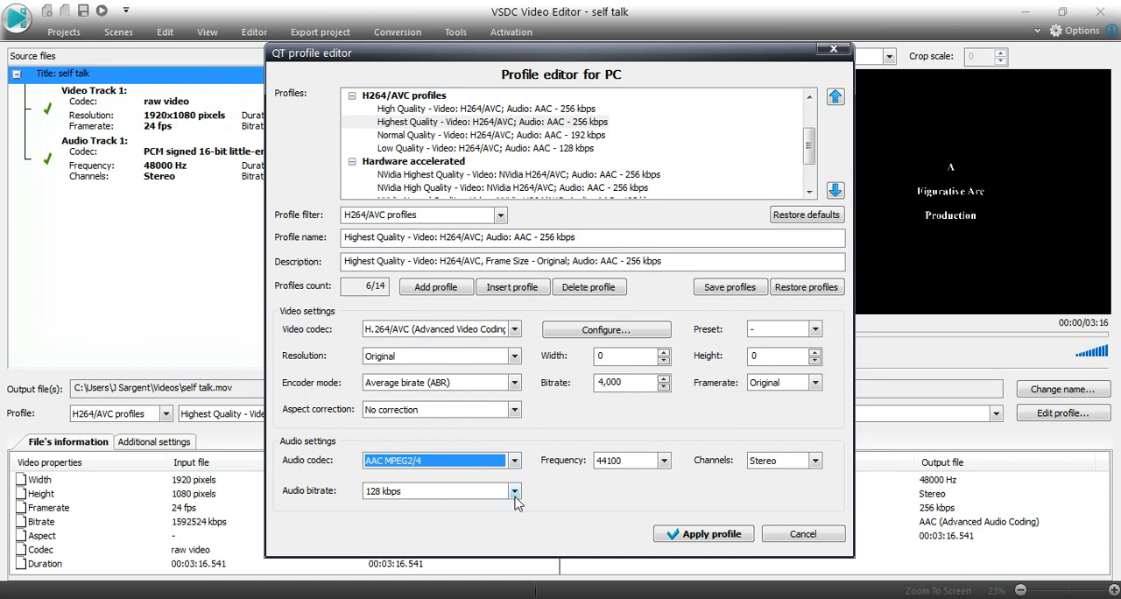
pyautogui.click(514, 490)
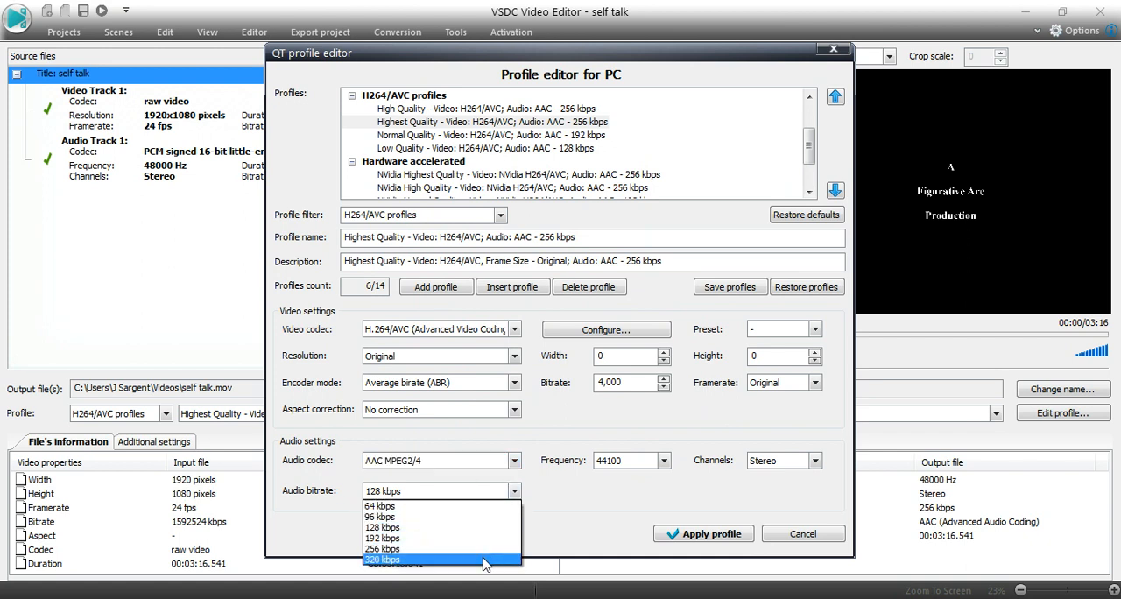
pyautogui.click(381, 559)
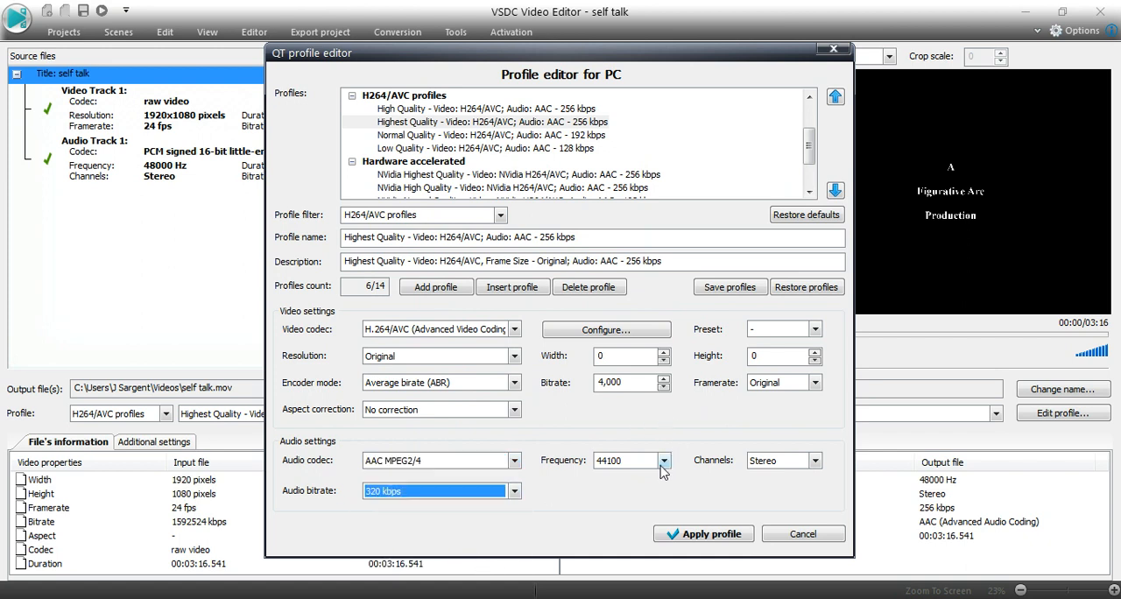
# - Set the audio frequency to 48000 Hz
pyautogui.click(663, 460)
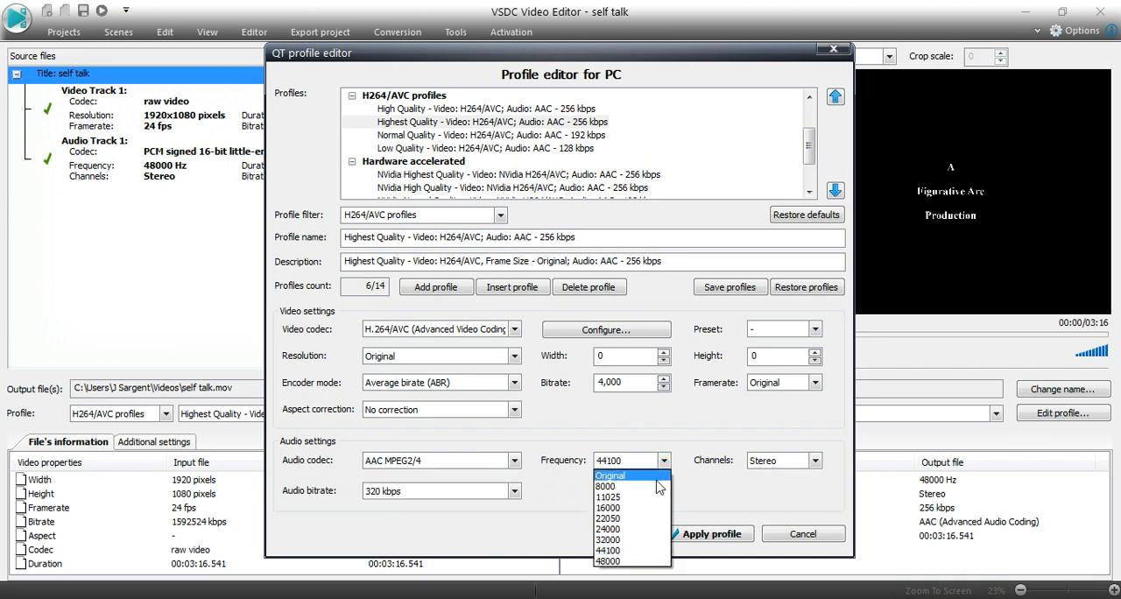
pyautogui.moveTo(613, 550)
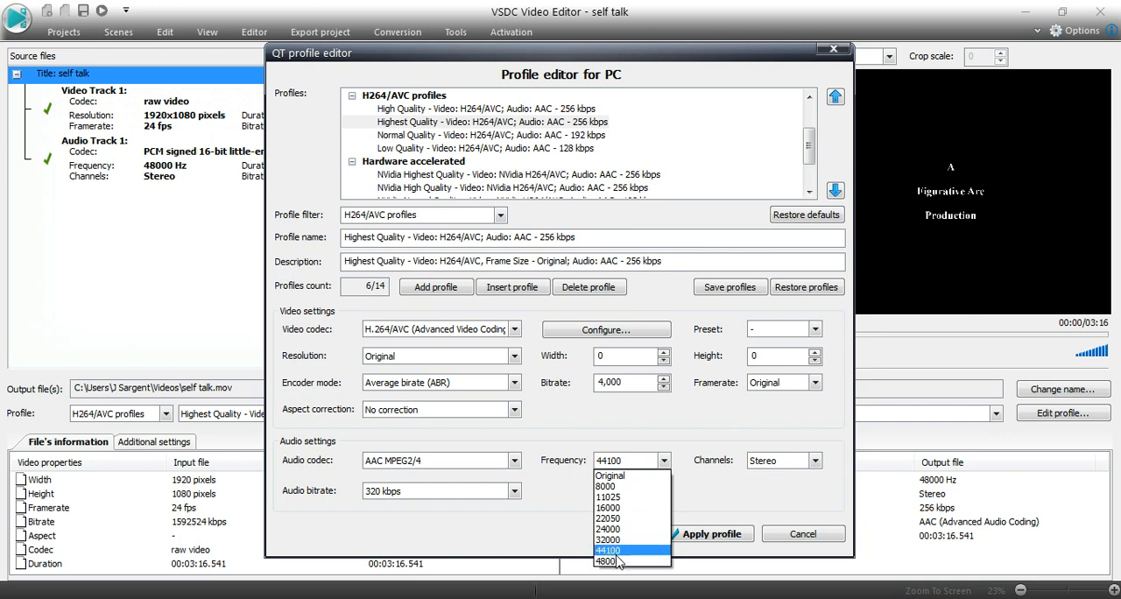
pyautogui.click(605, 561)
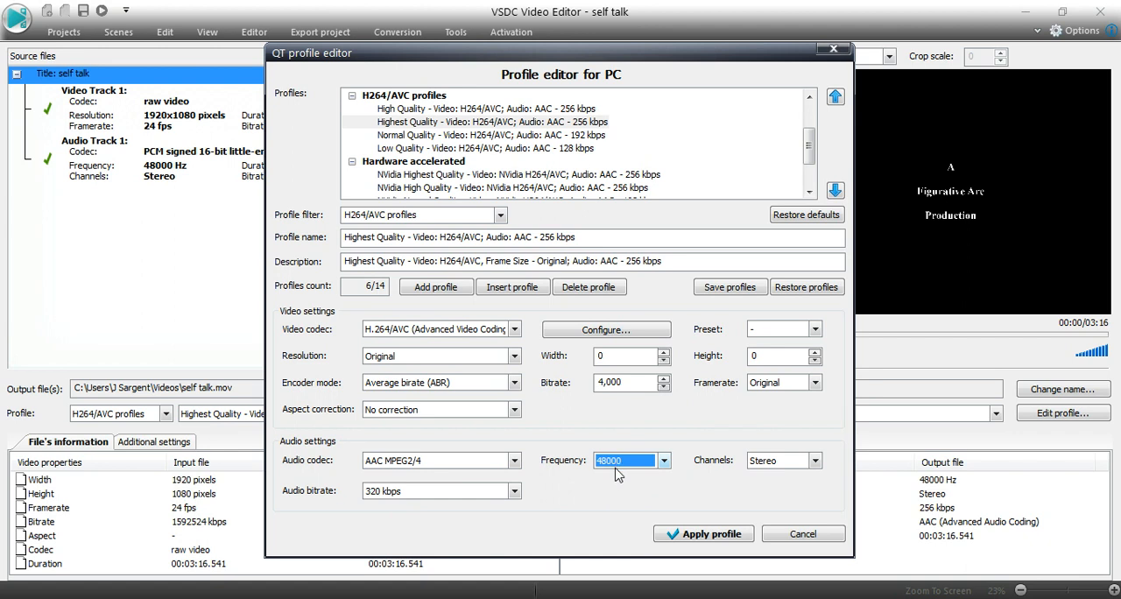
pyautogui.moveTo(661, 473)
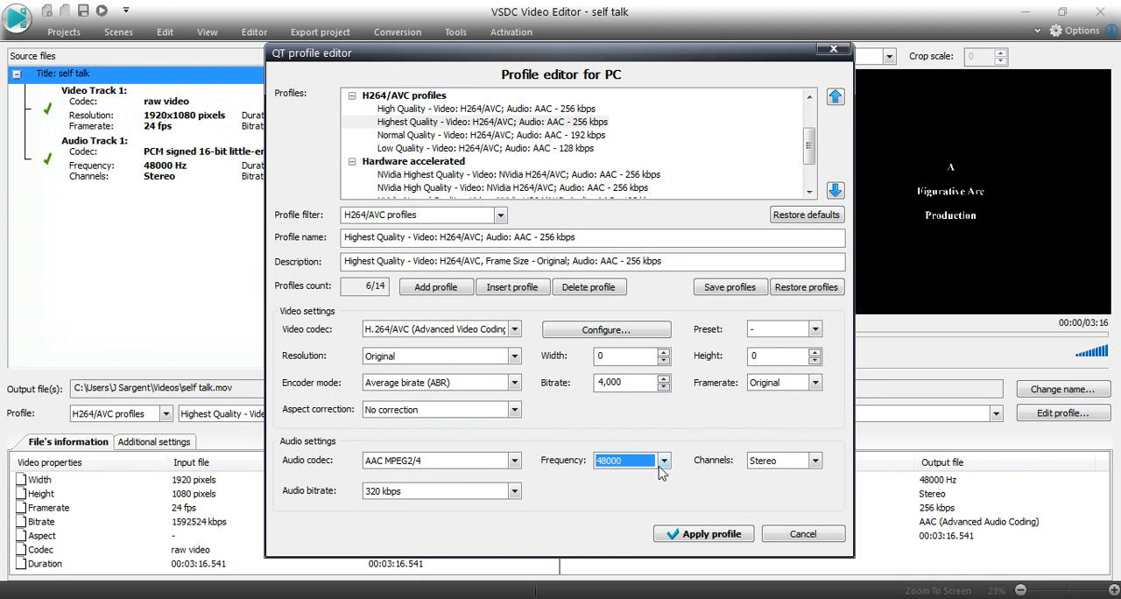
pyautogui.moveTo(665, 471)
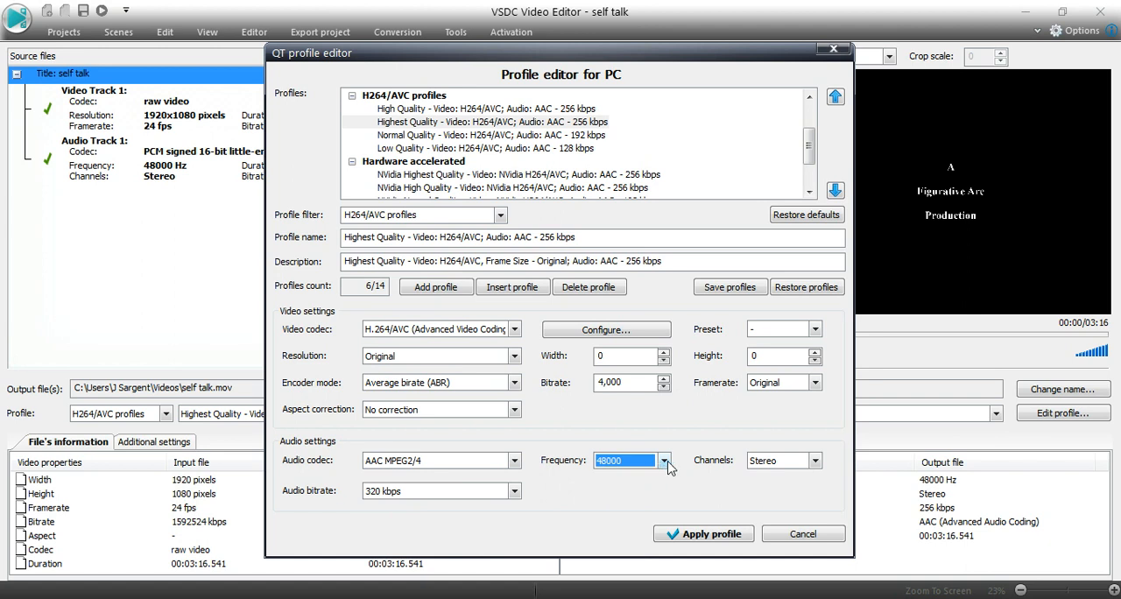
pyautogui.click(663, 459)
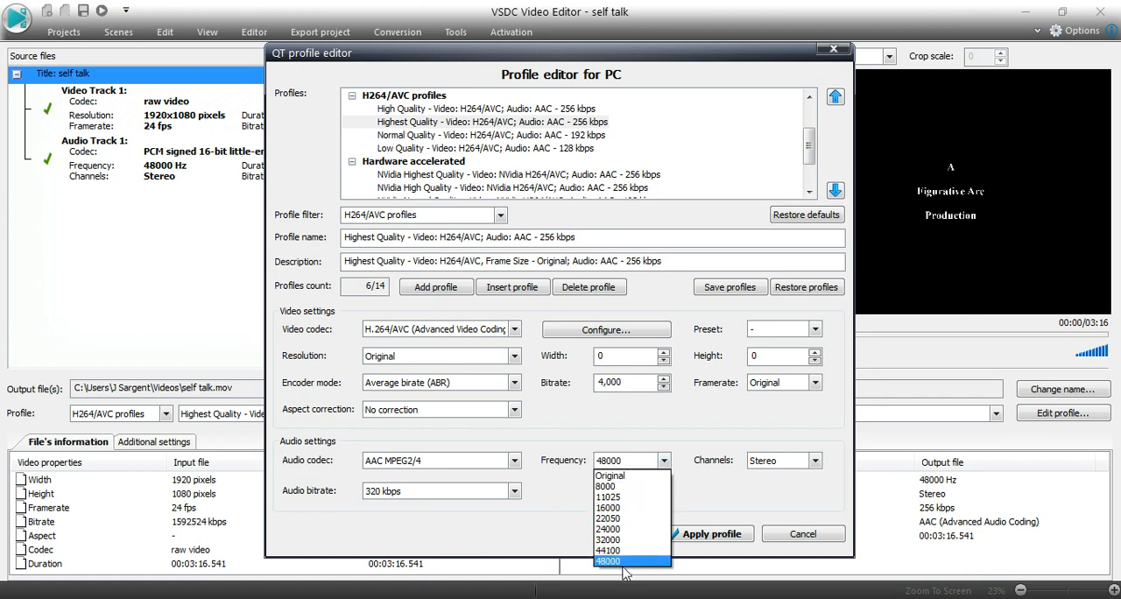
pyautogui.moveTo(610, 570)
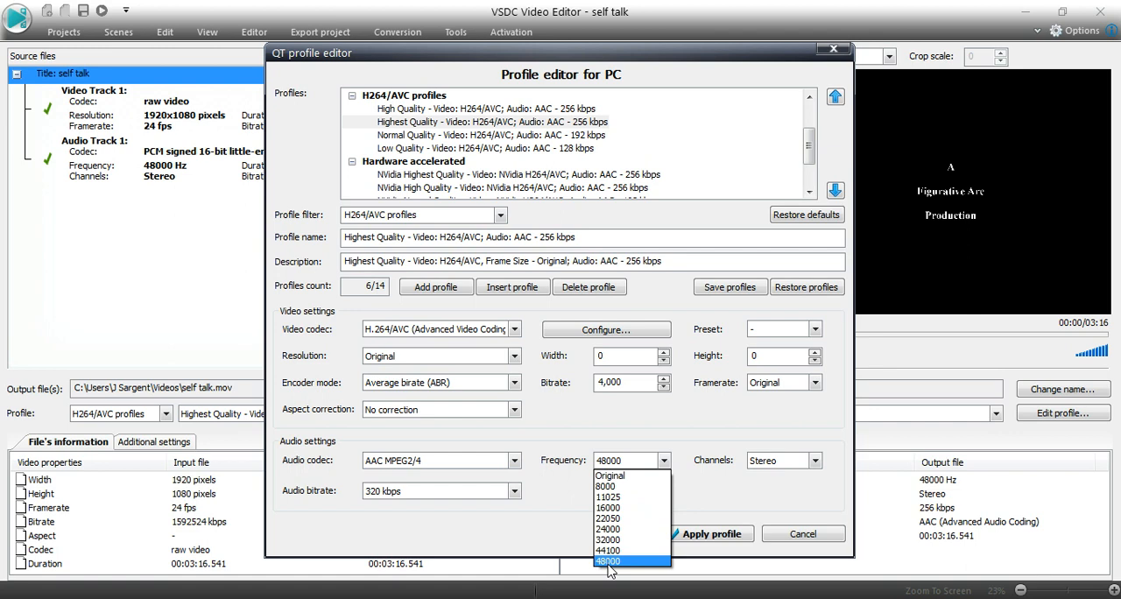
pyautogui.moveTo(607, 550)
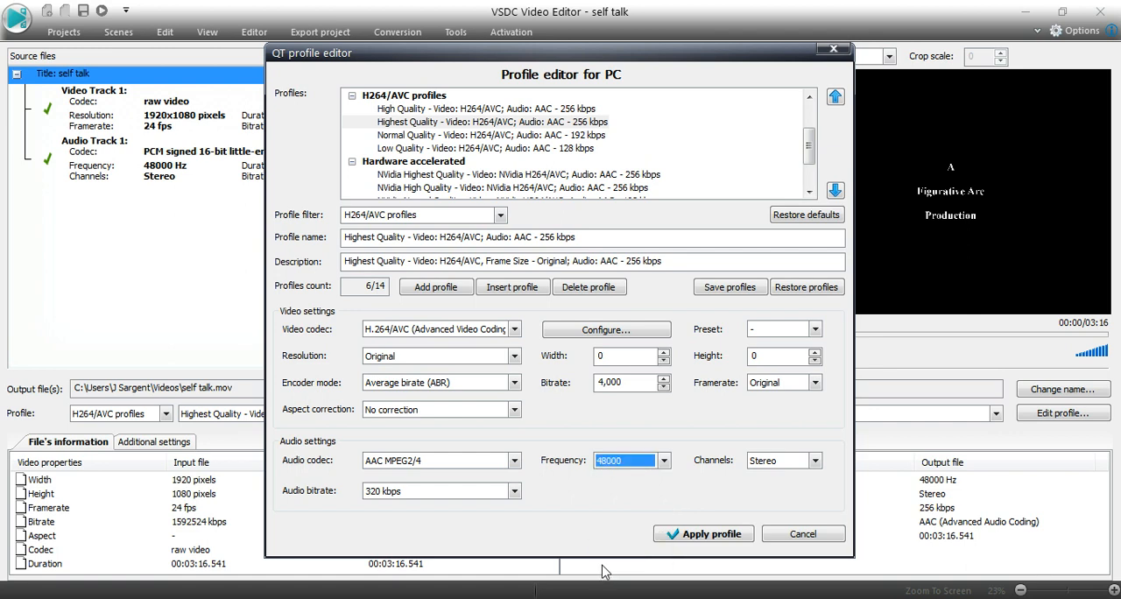
pyautogui.moveTo(516, 522)
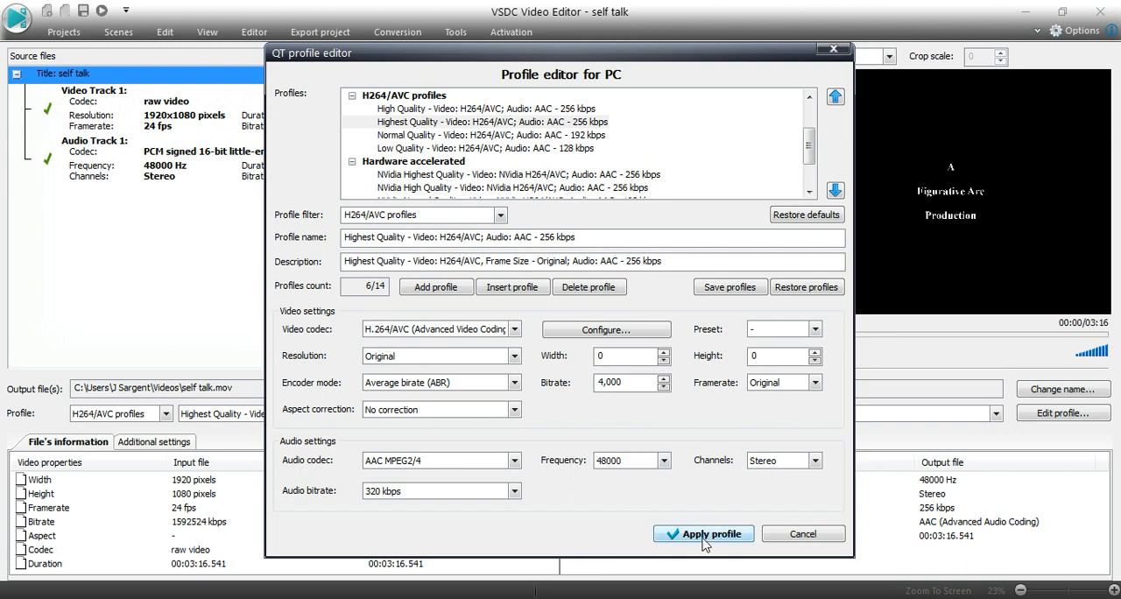
# - Apply the edited profile and start exporting the project
pyautogui.click(703, 534)
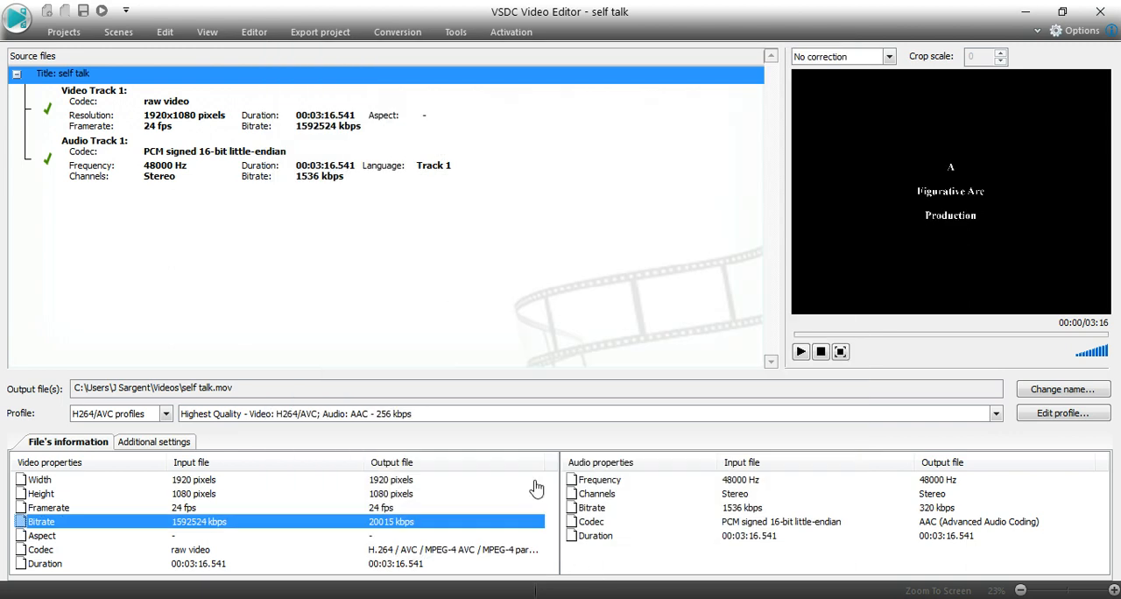
pyautogui.moveTo(320, 32)
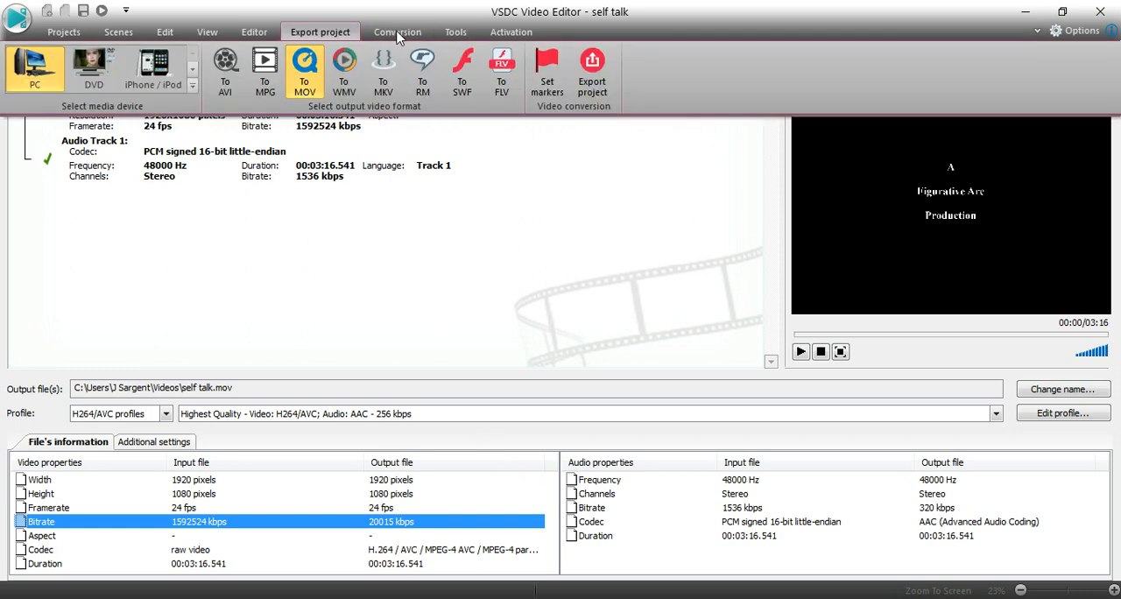
pyautogui.moveTo(438, 41)
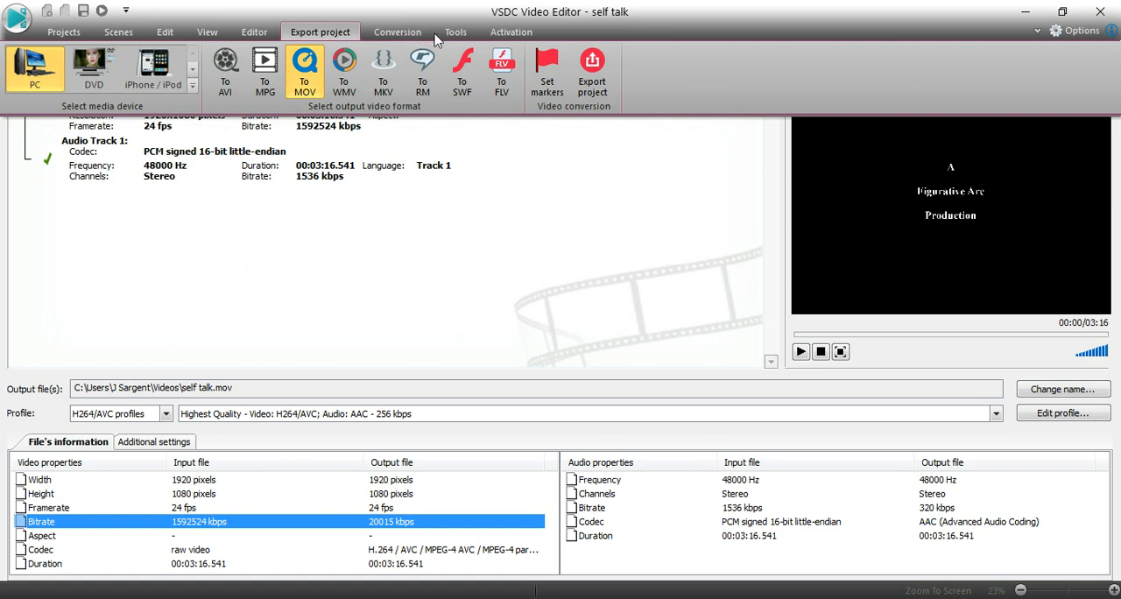
pyautogui.click(591, 70)
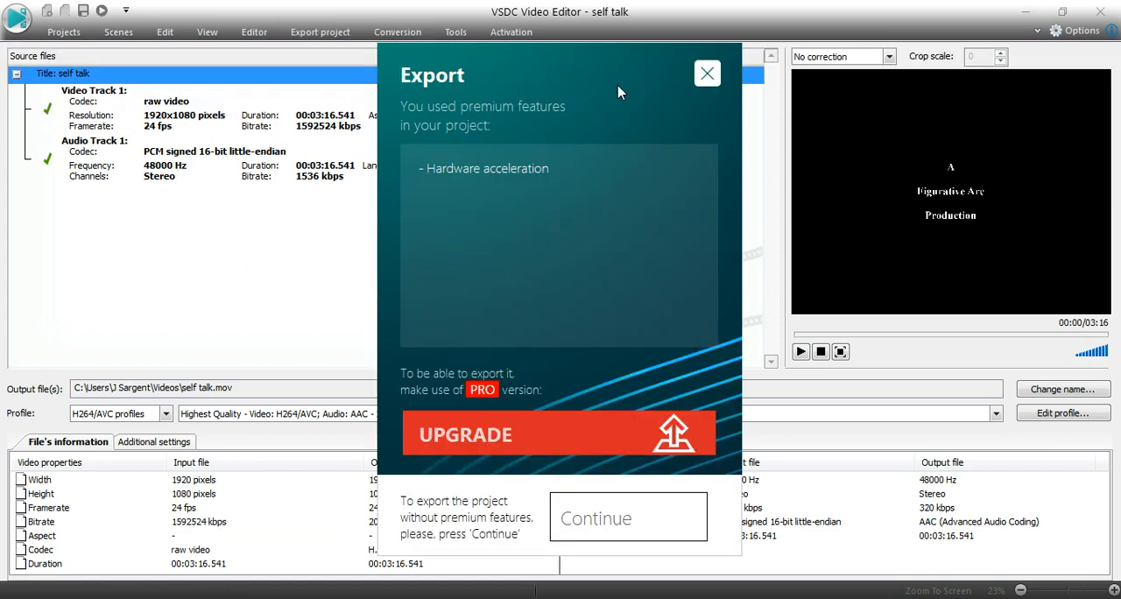
pyautogui.moveTo(432, 135)
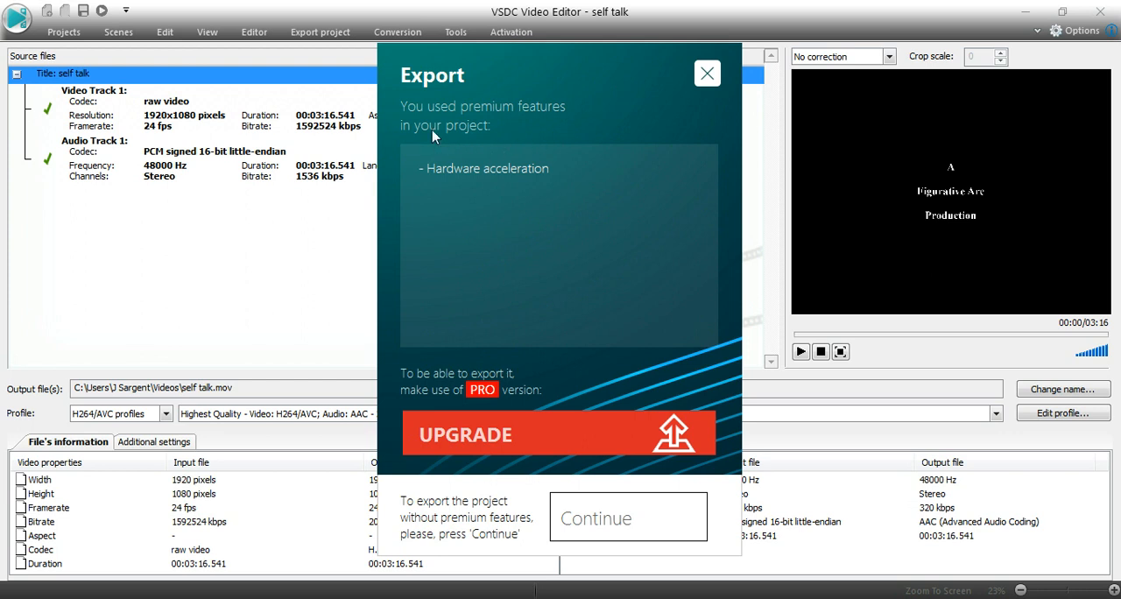
pyautogui.moveTo(538, 183)
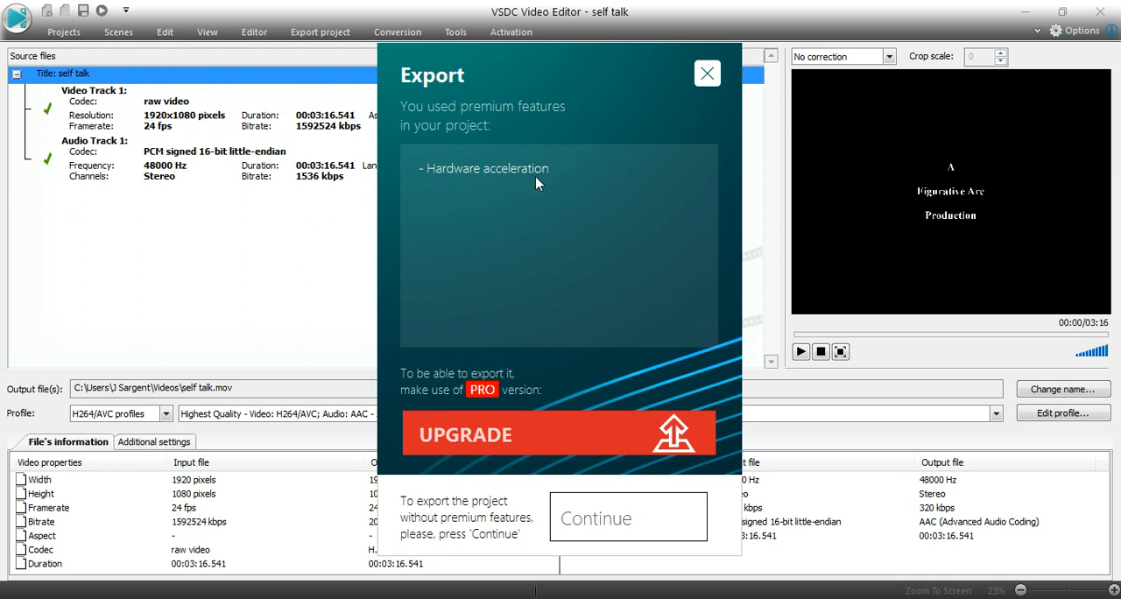
pyautogui.moveTo(465, 420)
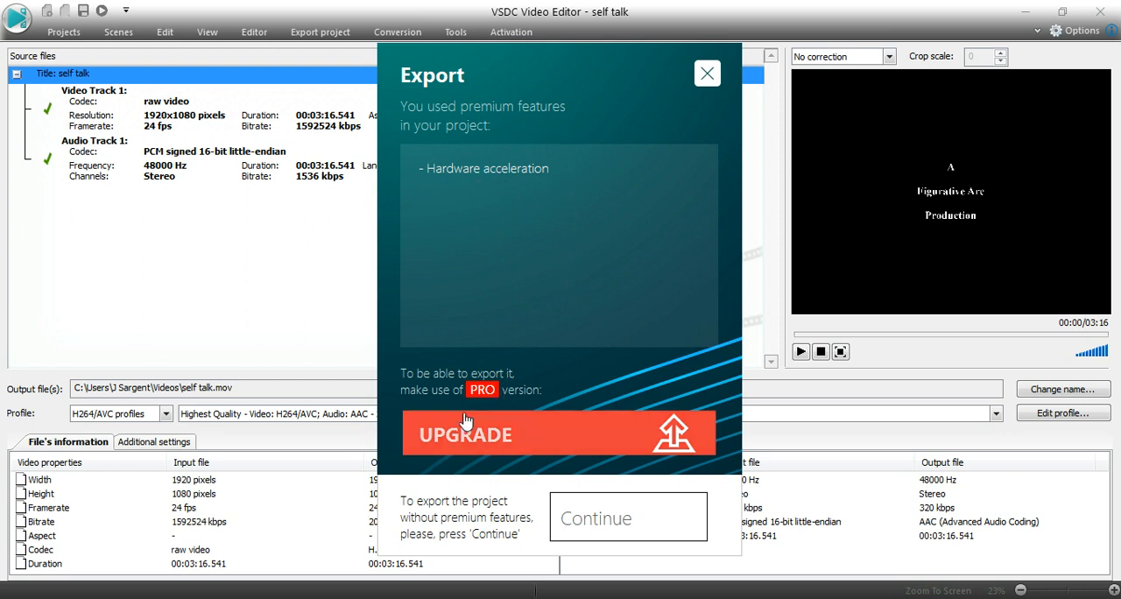
pyautogui.moveTo(510, 182)
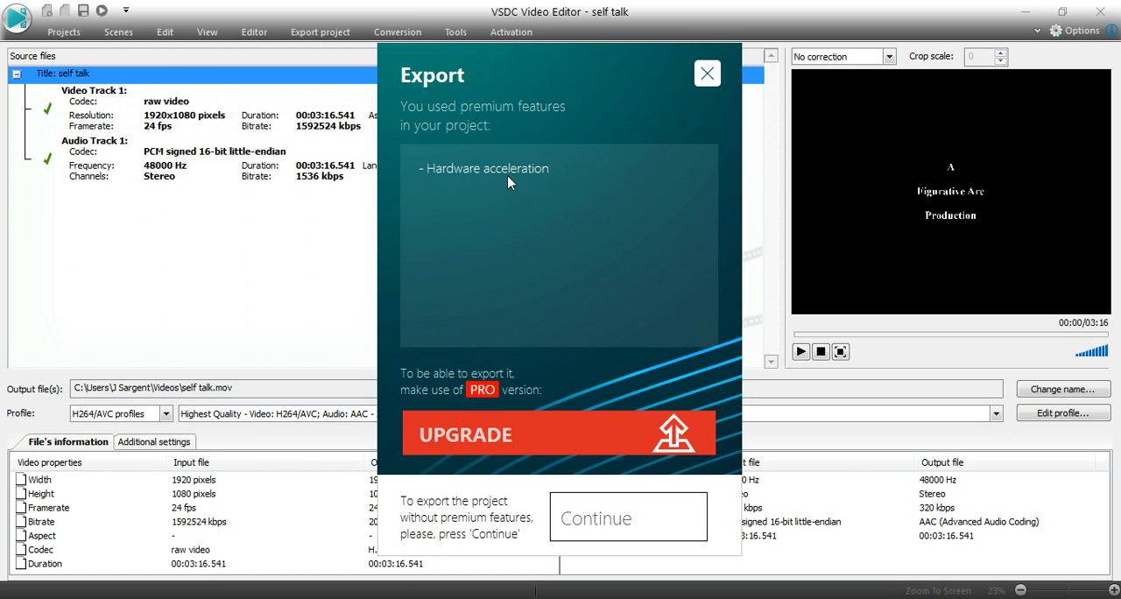
pyautogui.moveTo(428, 507)
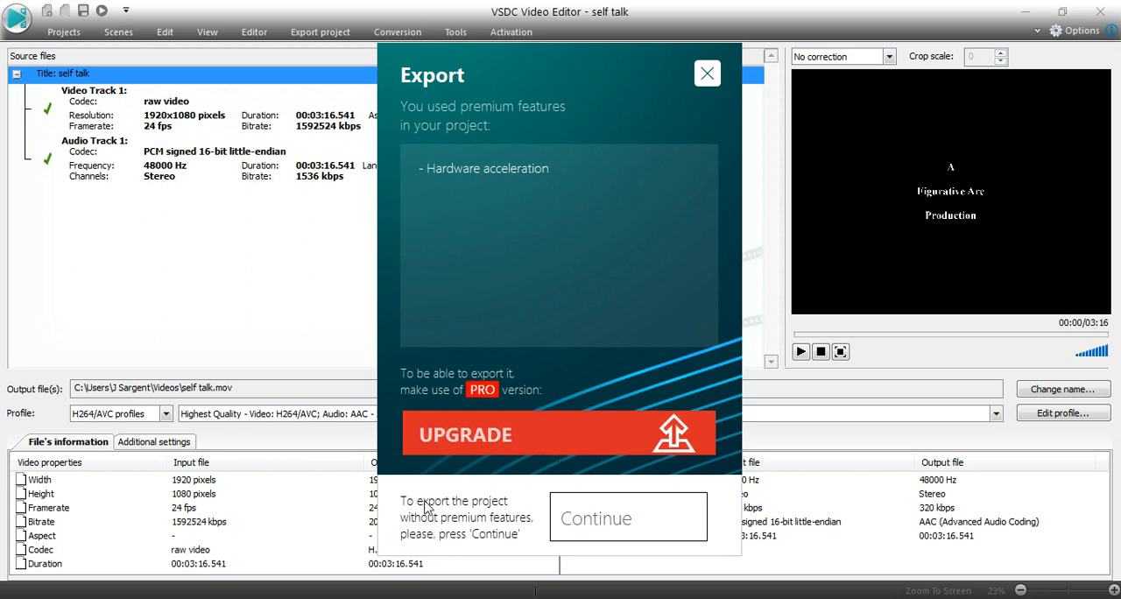
pyautogui.moveTo(558, 516)
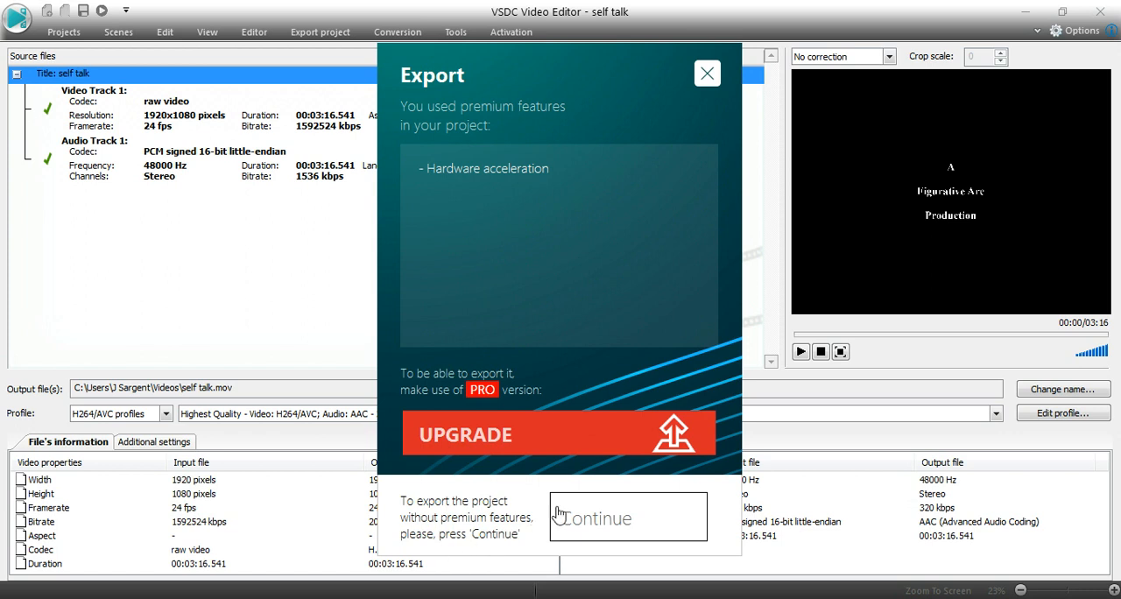
# - Continue the export without premium features so self talk.mov starts converting
pyautogui.click(627, 517)
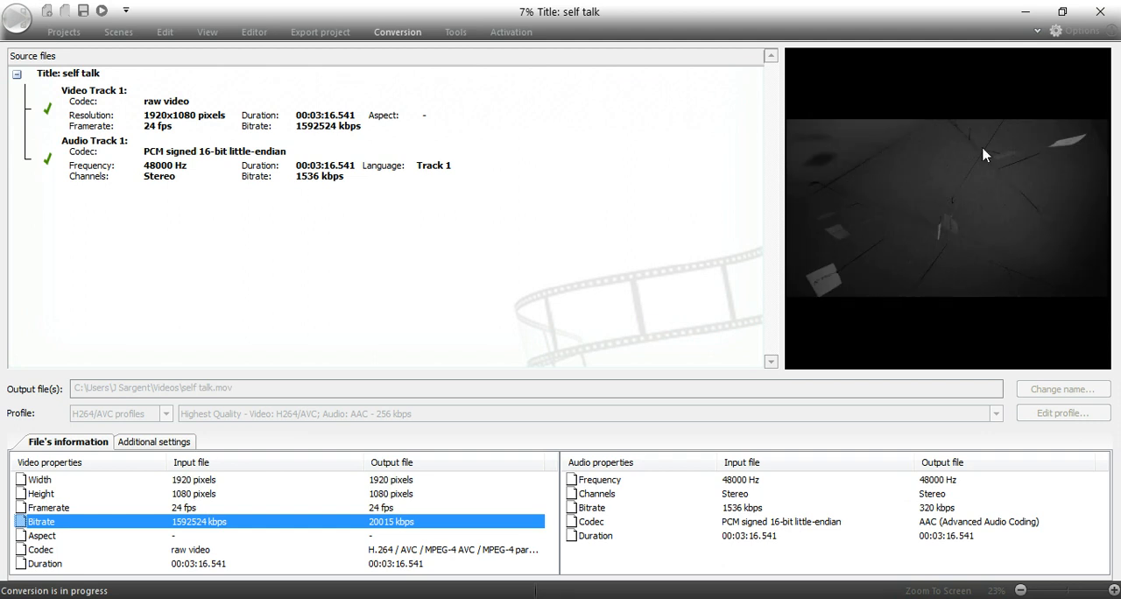
pyautogui.moveTo(587, 243)
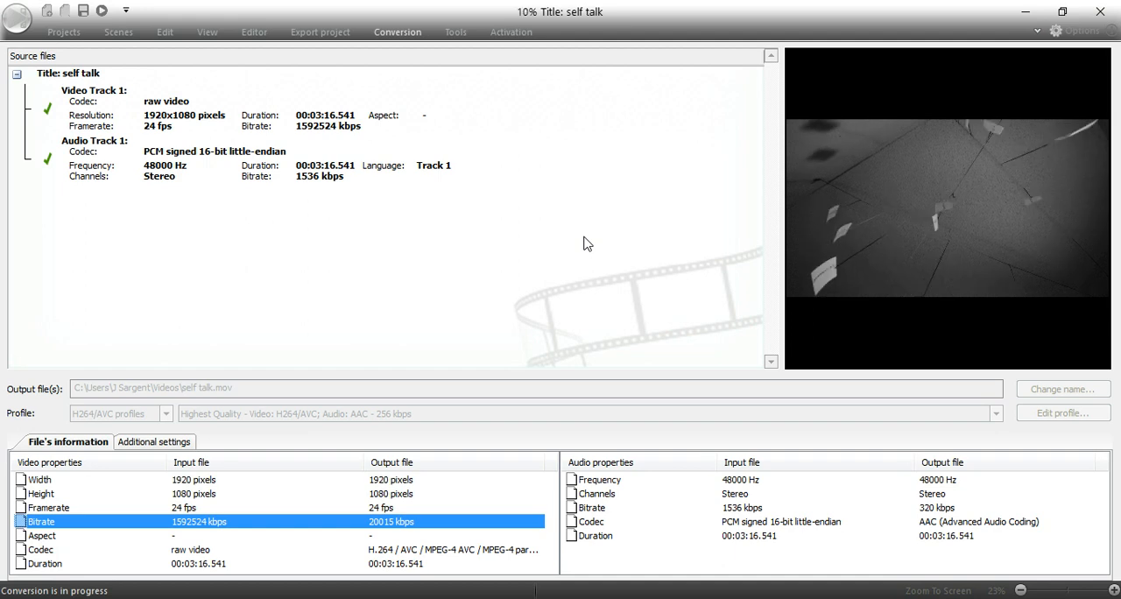
pyautogui.moveTo(637, 351)
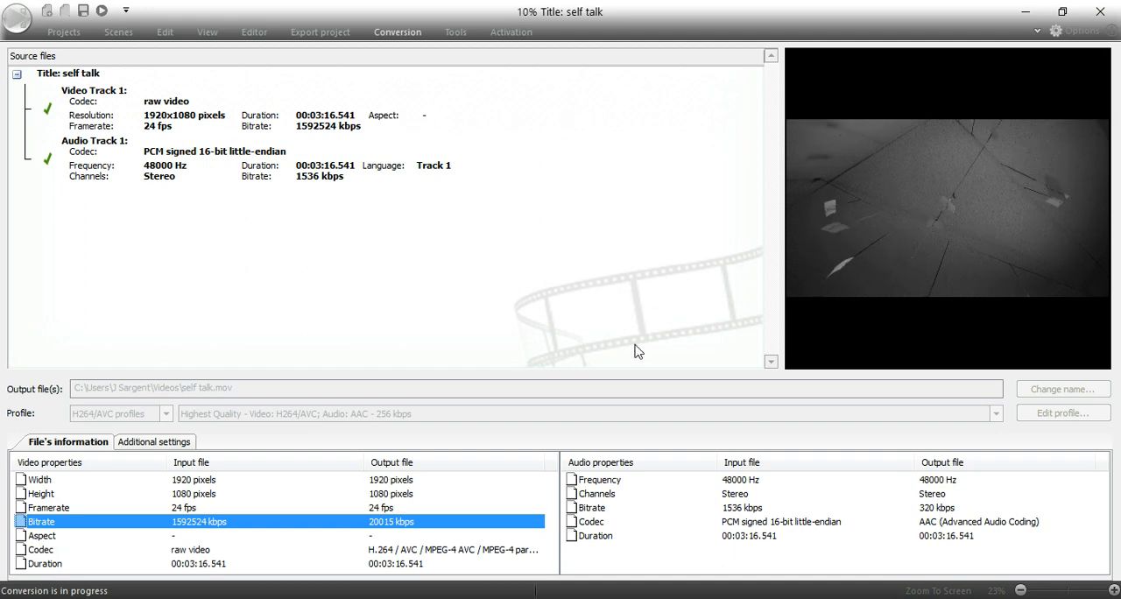
pyautogui.moveTo(1032, 171)
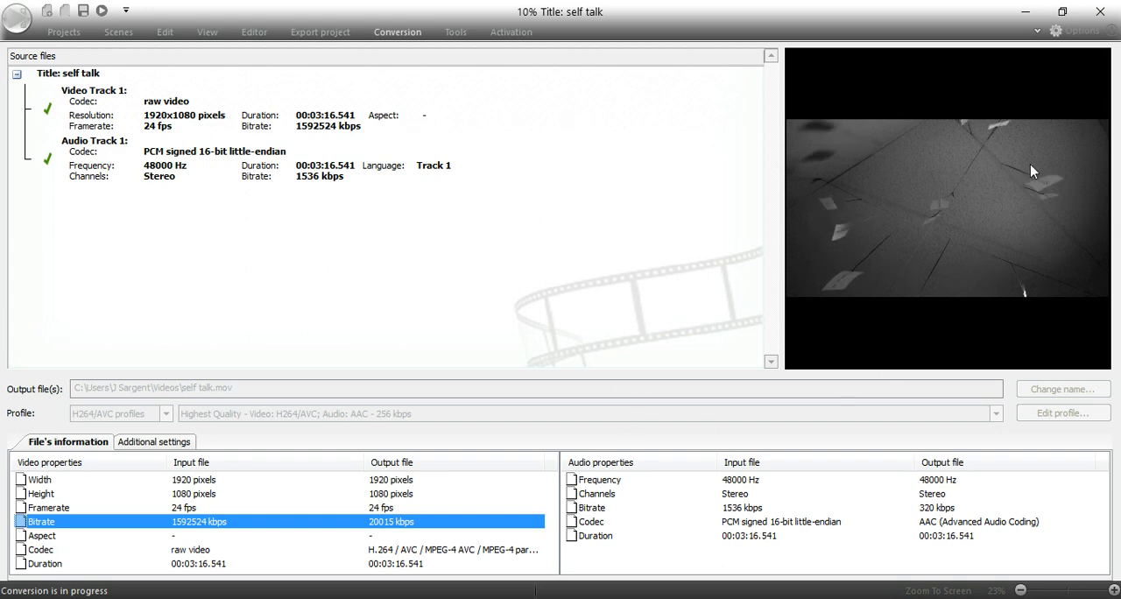
pyautogui.moveTo(1101, 11)
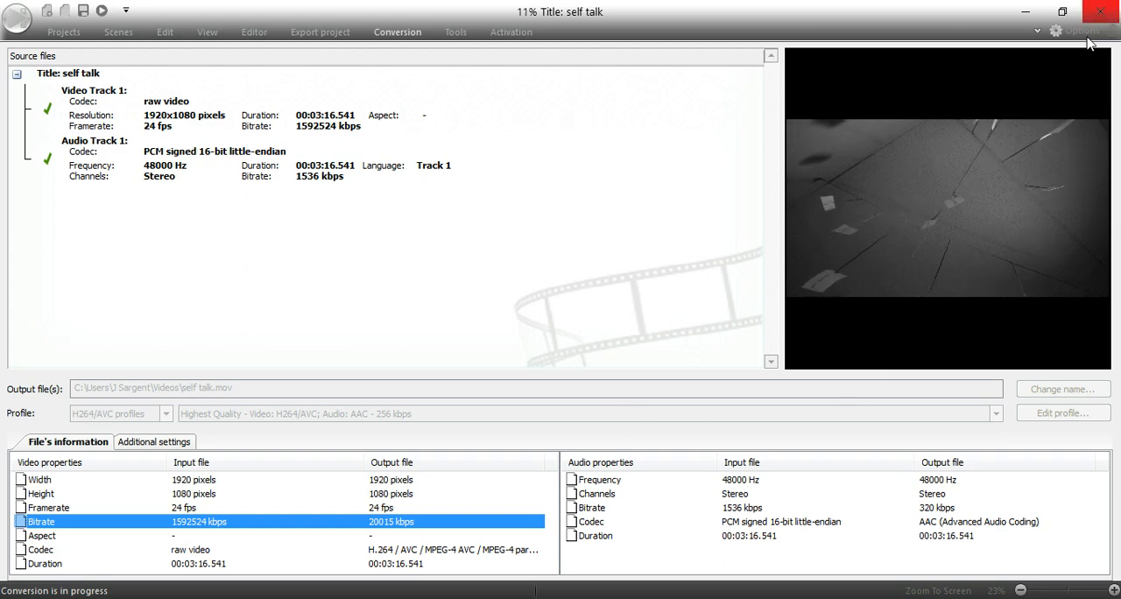
pyautogui.moveTo(602, 346)
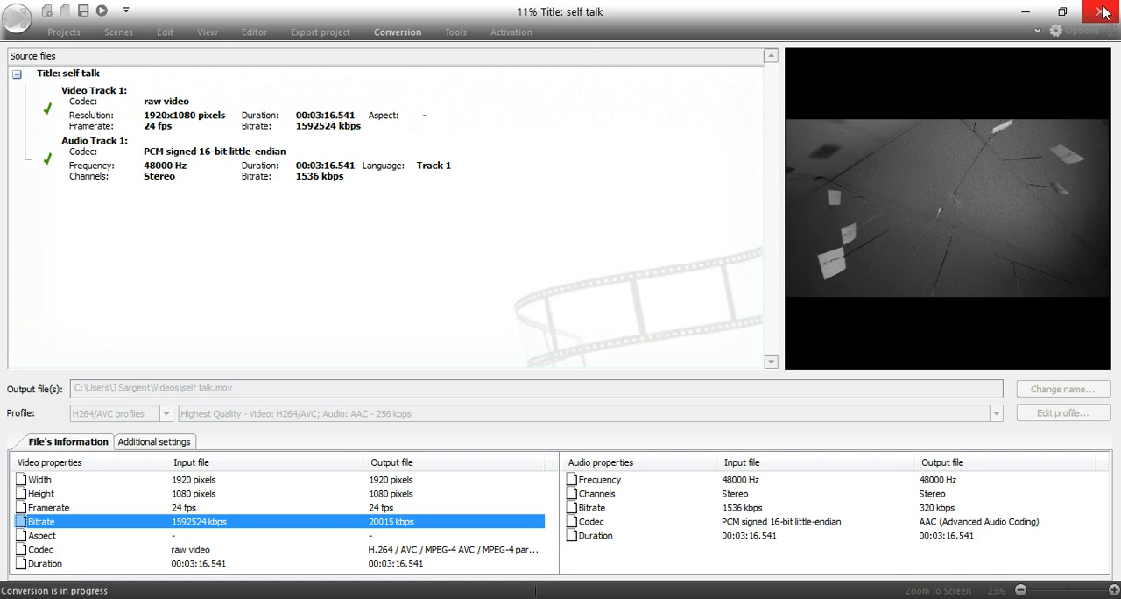
pyautogui.moveTo(1103, 12)
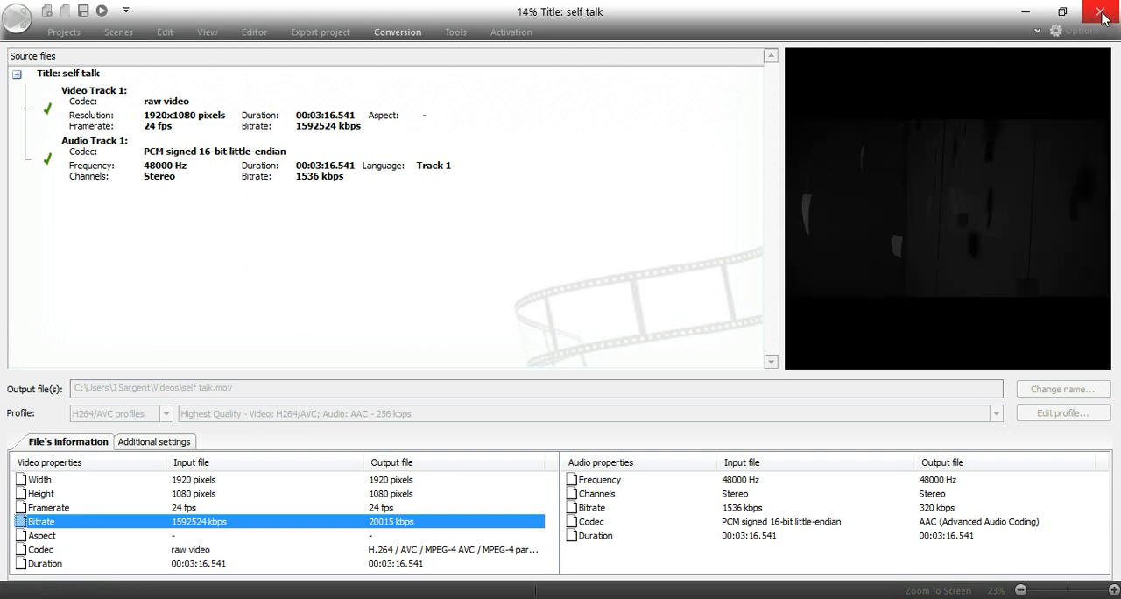
pyautogui.moveTo(818, 33)
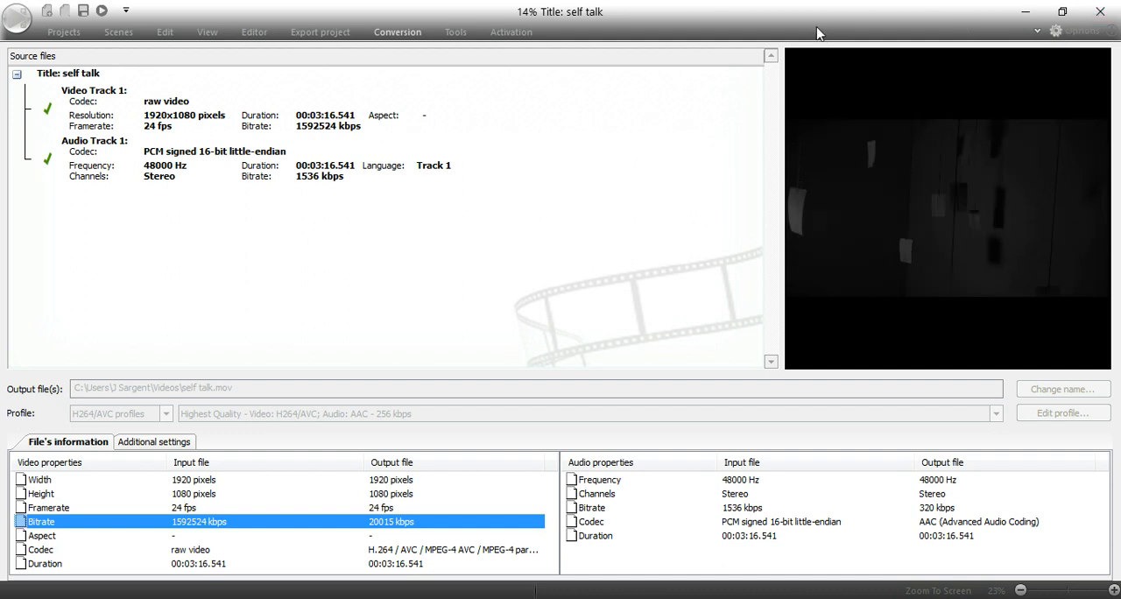